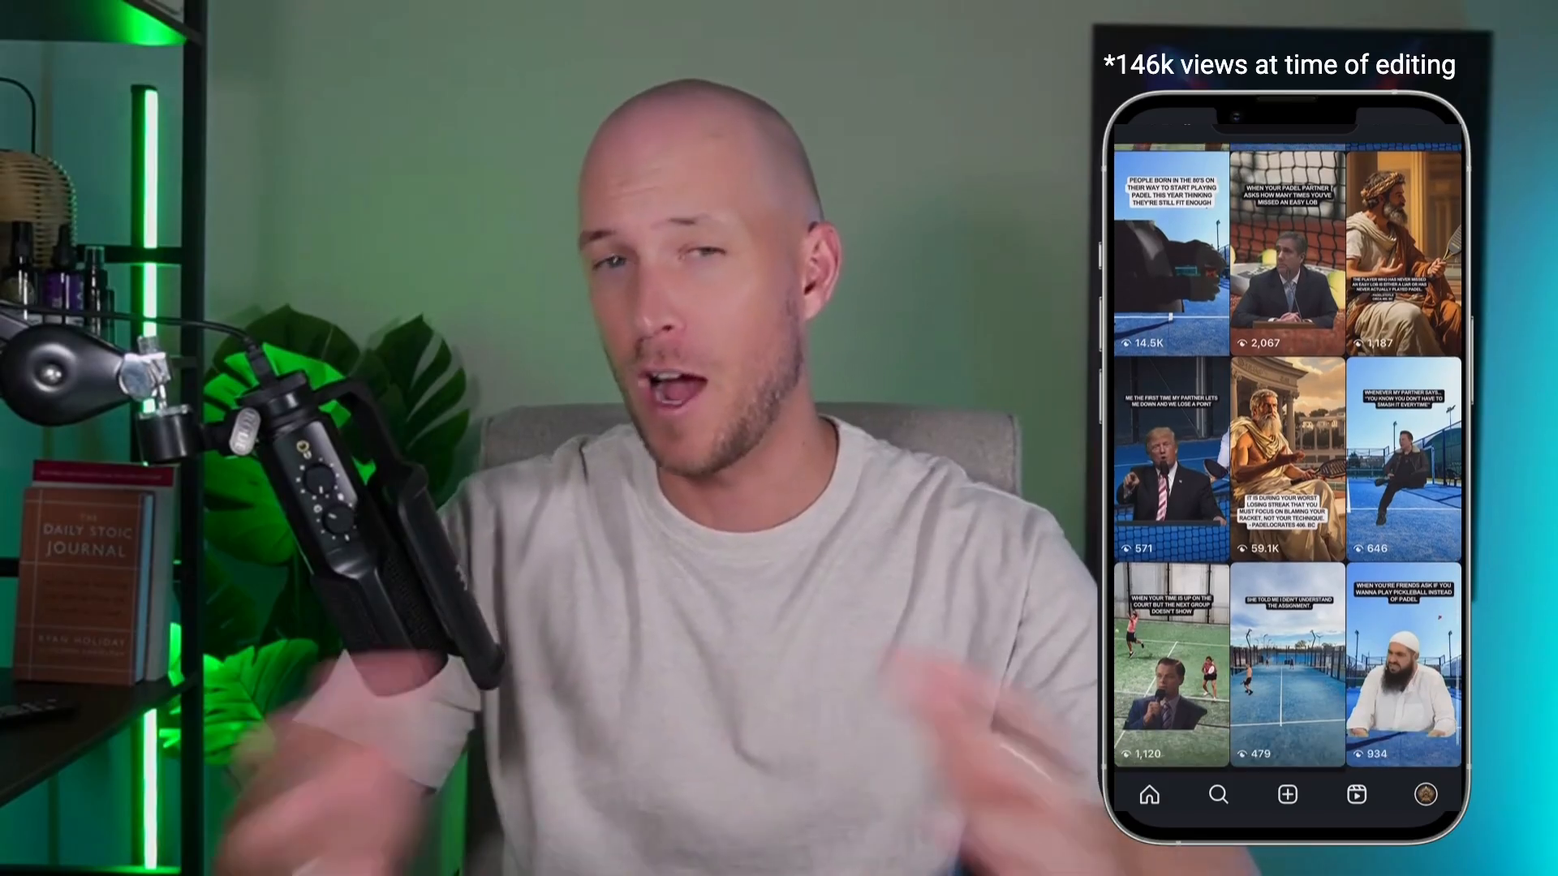
scroll(down, 3)
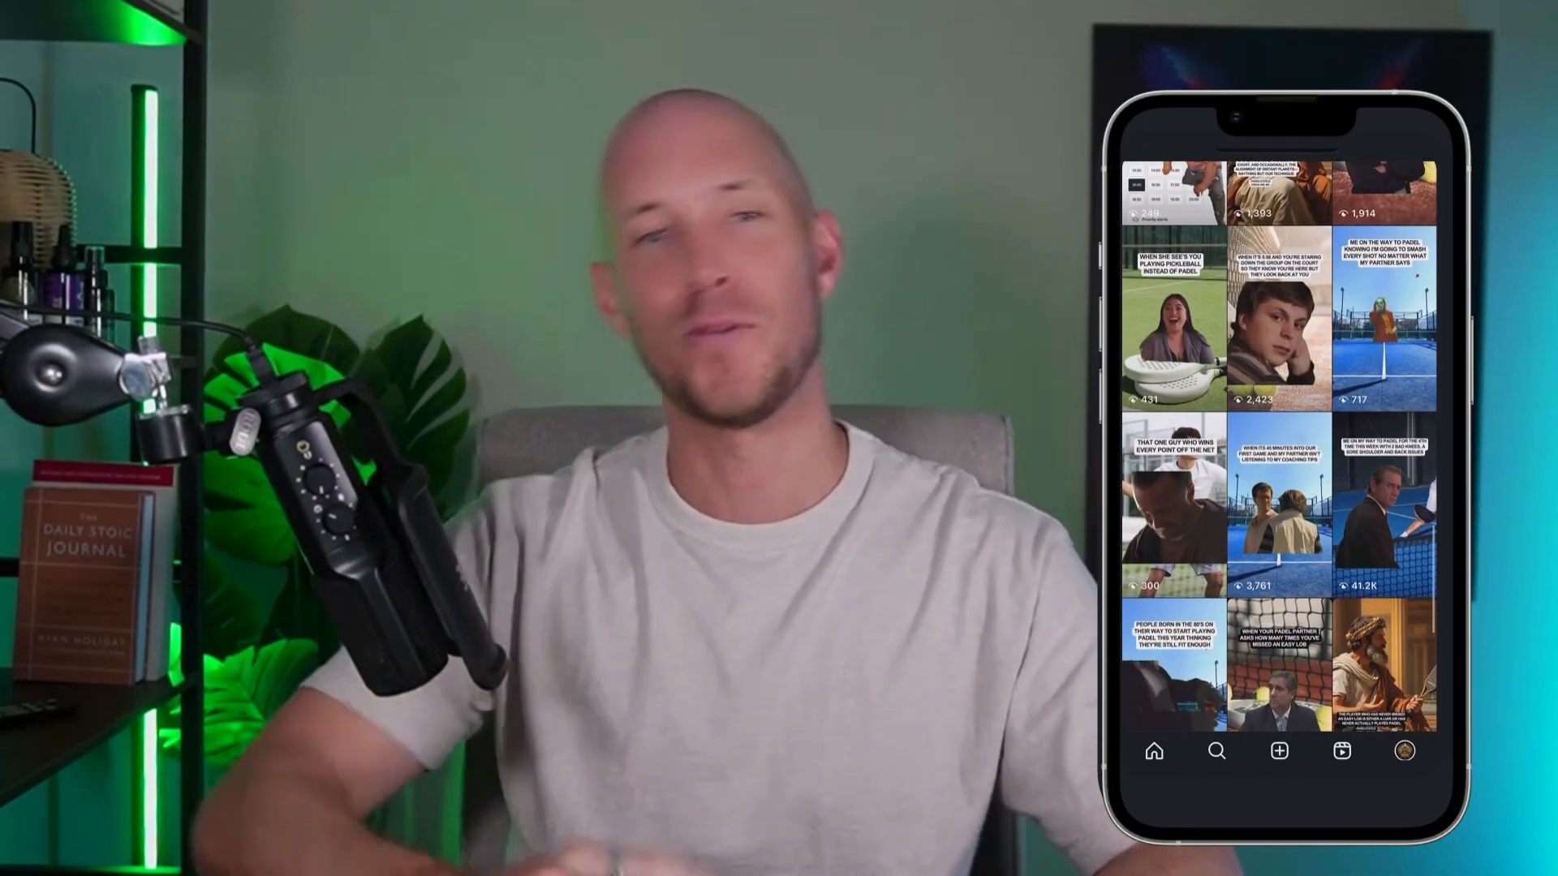
scroll(down, 3)
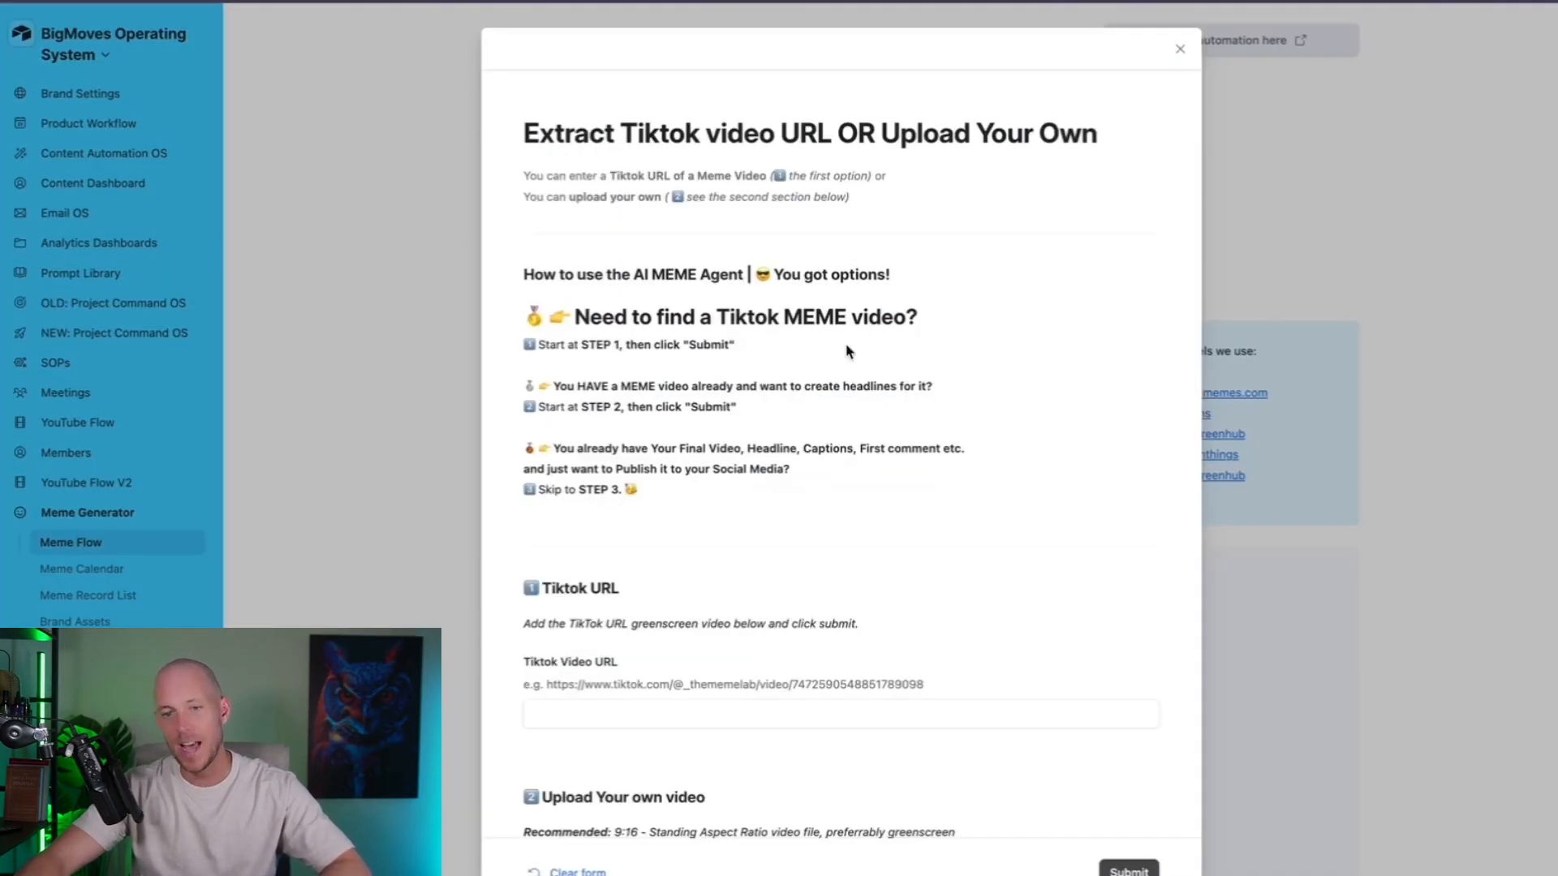
text(https://www.tiktok.com/@kingofzynbabwes/video/7322992108514708782)
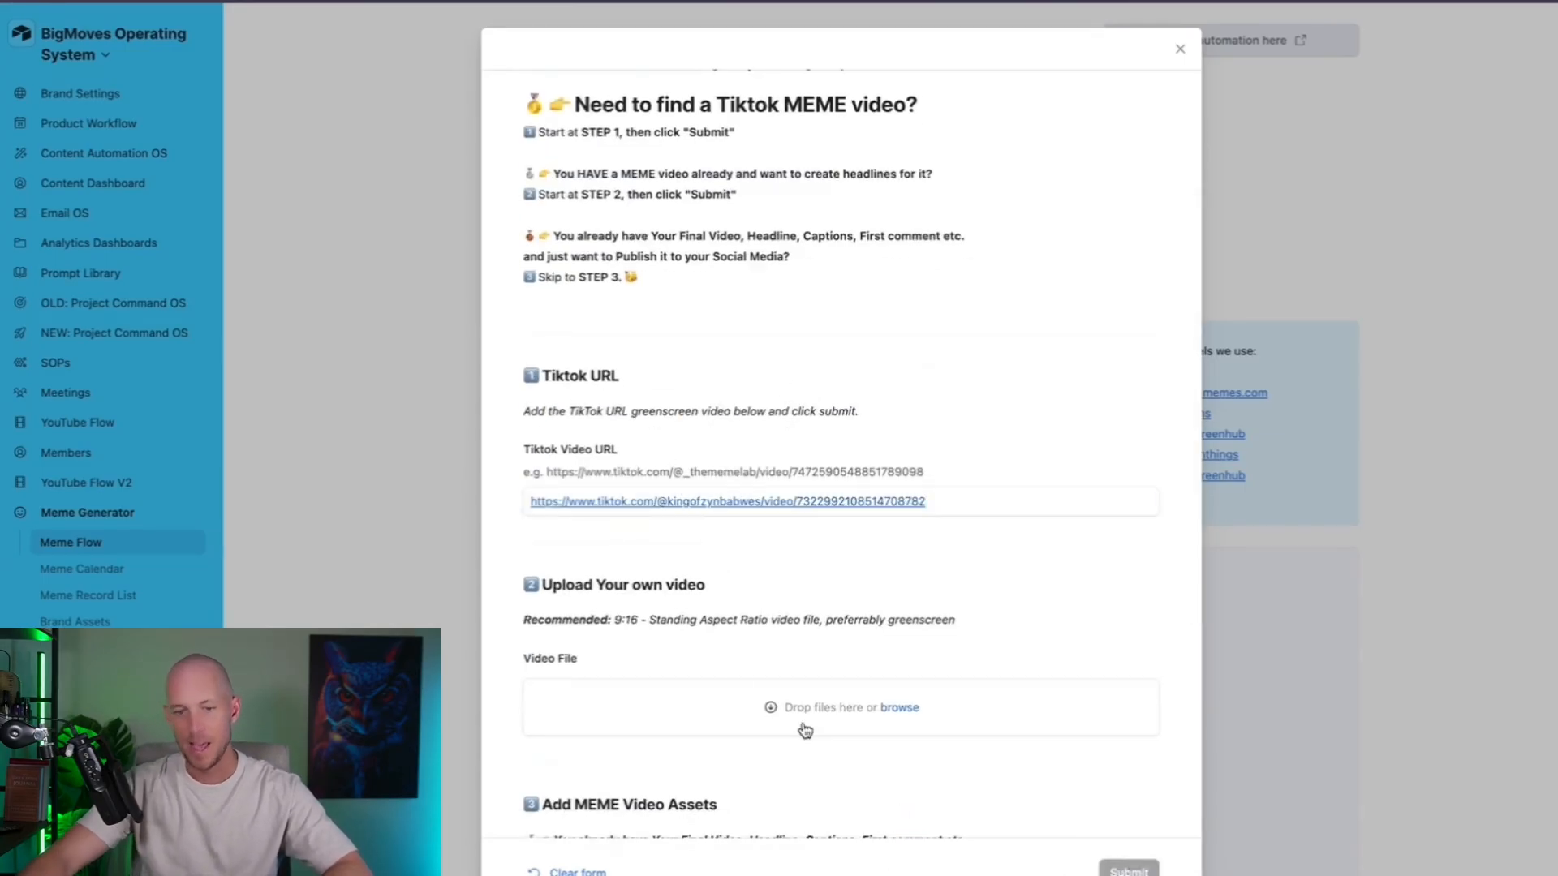
click(1179, 47)
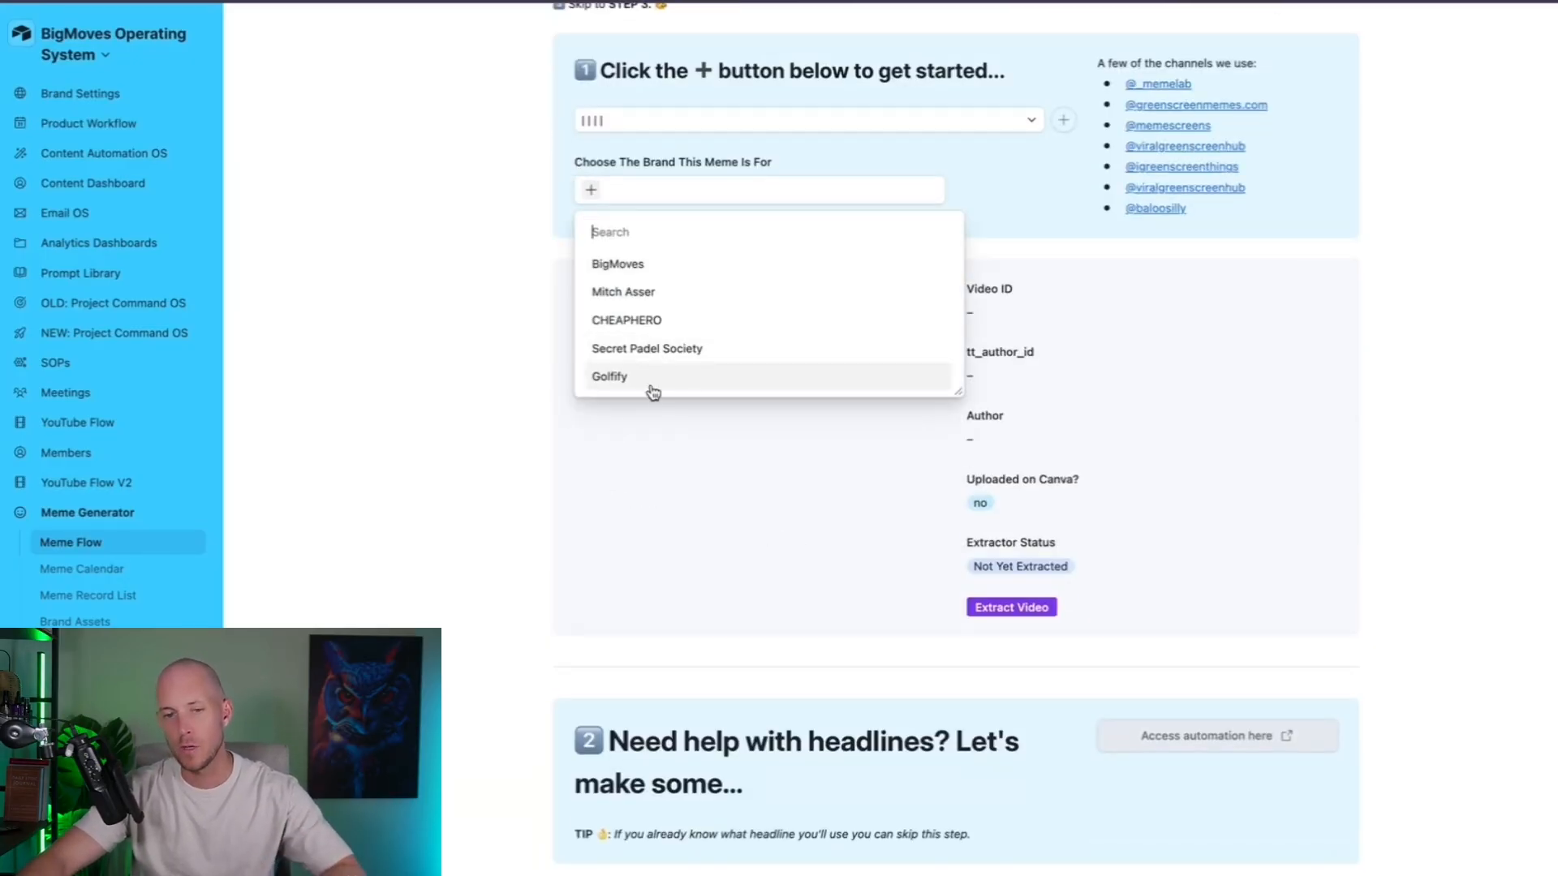
Assign the record to the Golfify brand, extract the video and dismiss its preview.
click(608, 375)
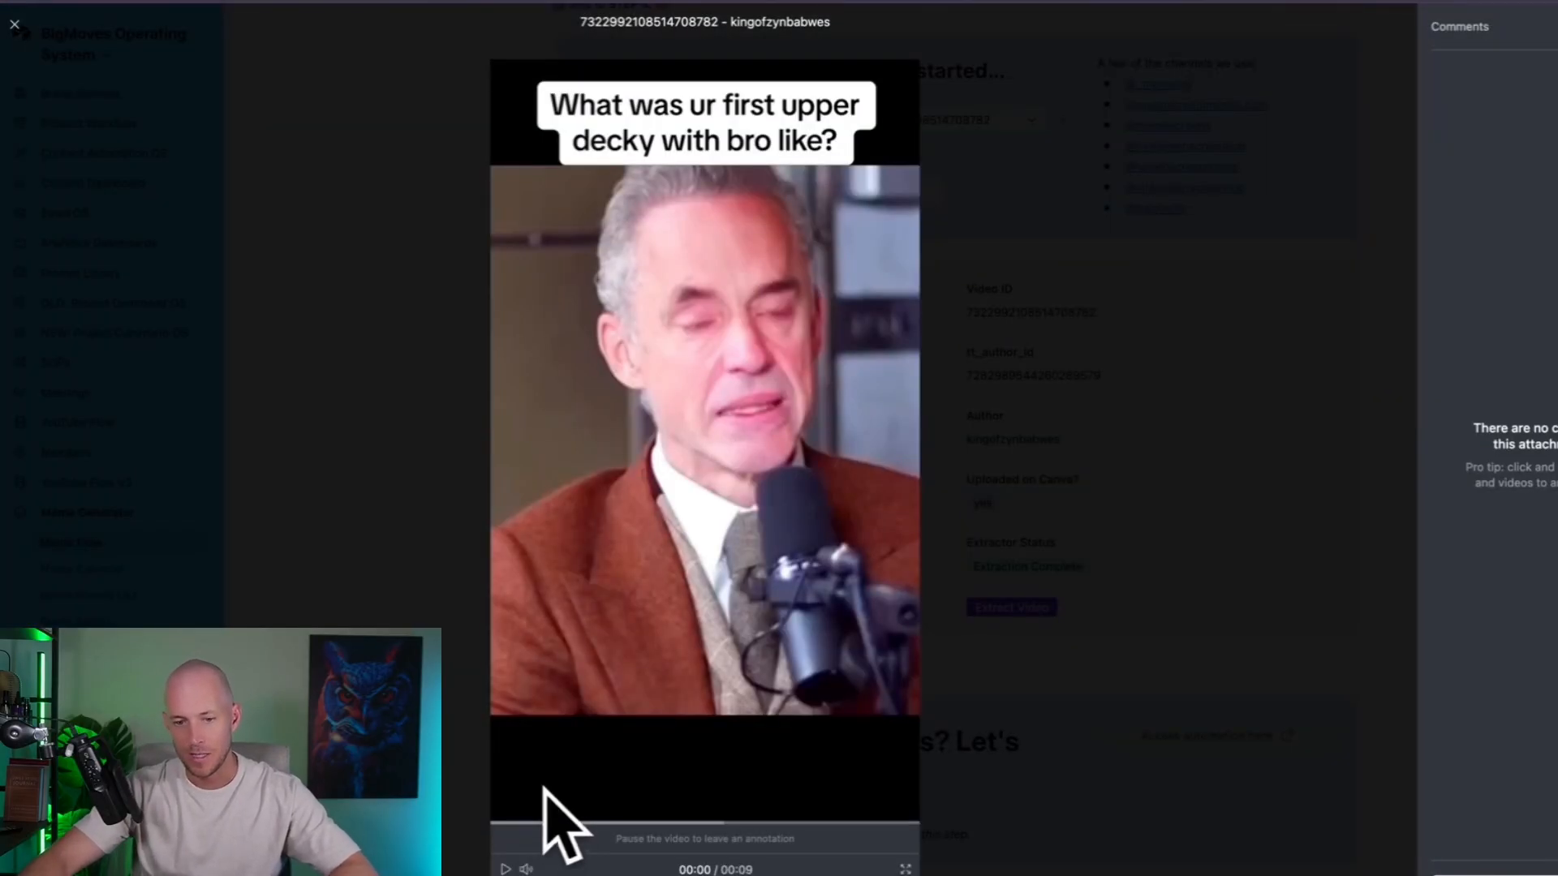
click(777, 817)
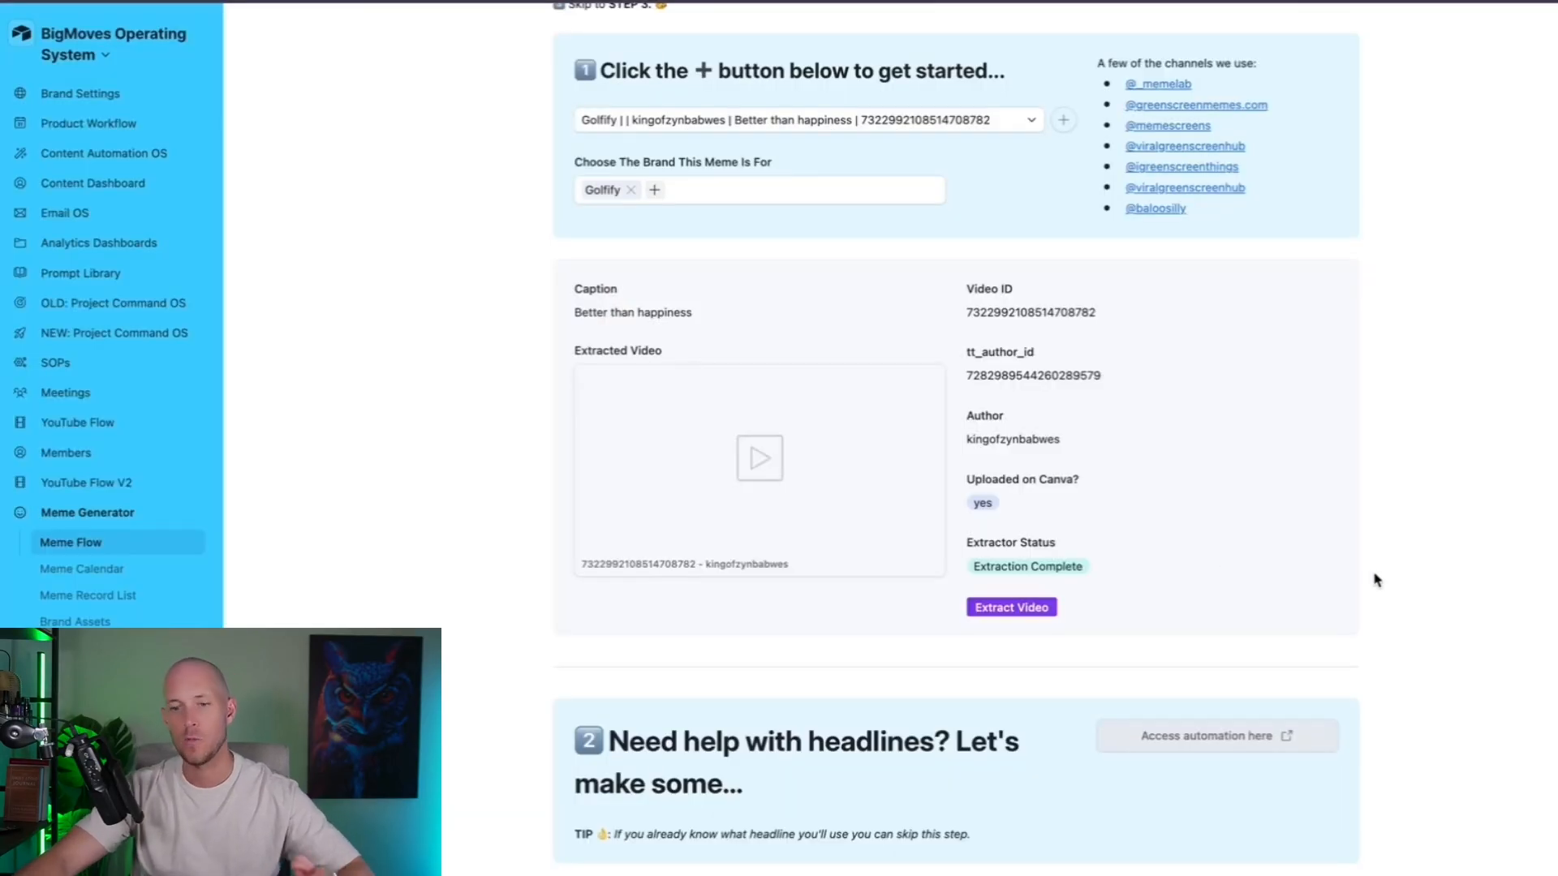
scroll(down, 3)
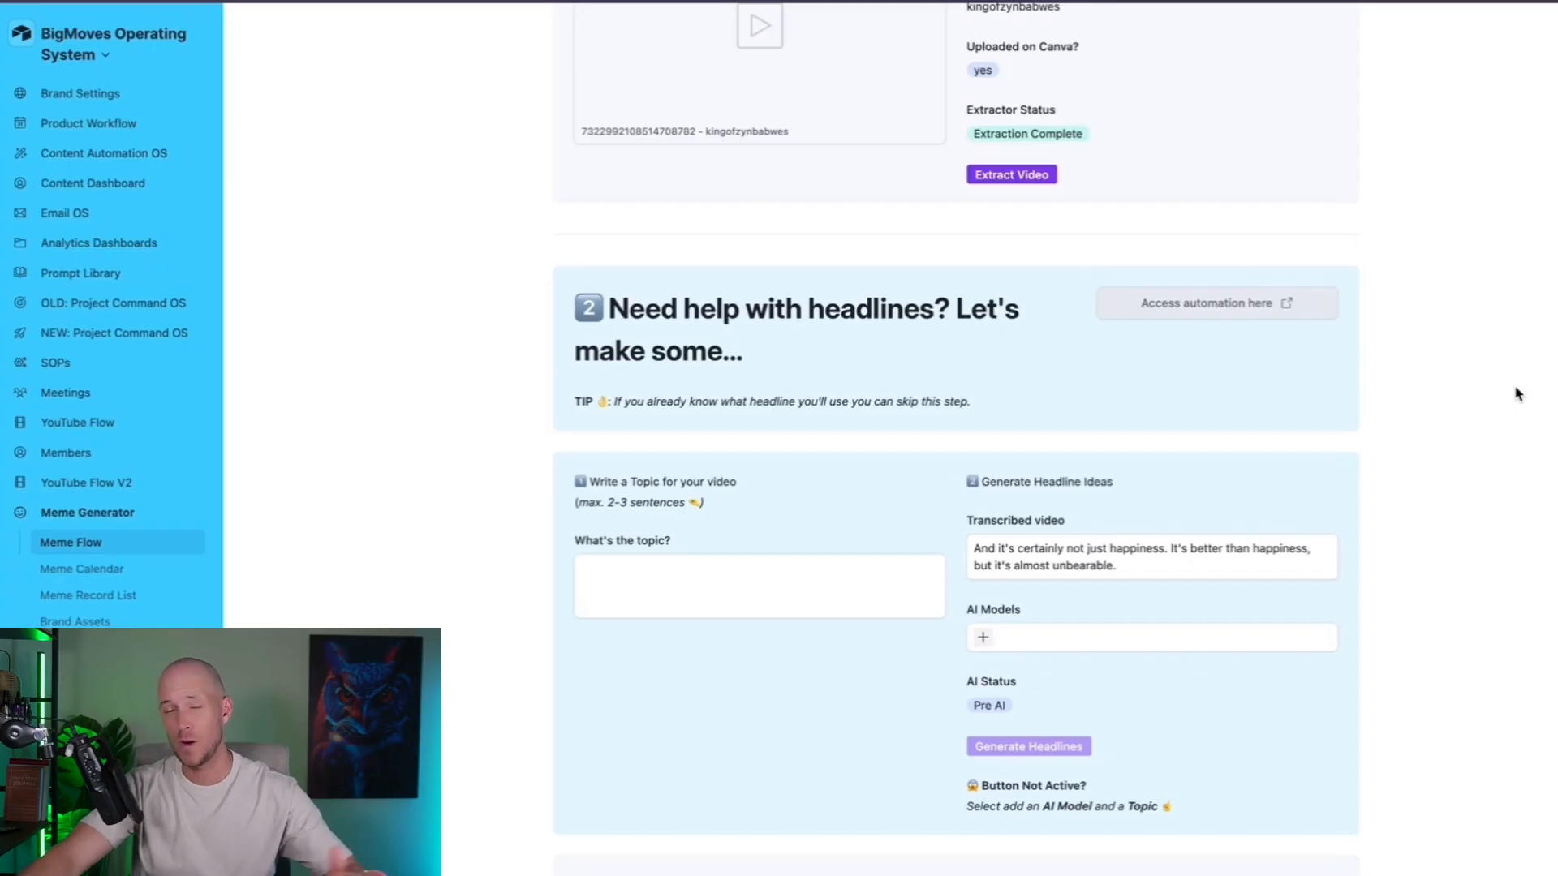
Set the topic to 'Golf.', add anthropic/claude-3.7-sonnet and start headline generation.
scroll(down, 3)
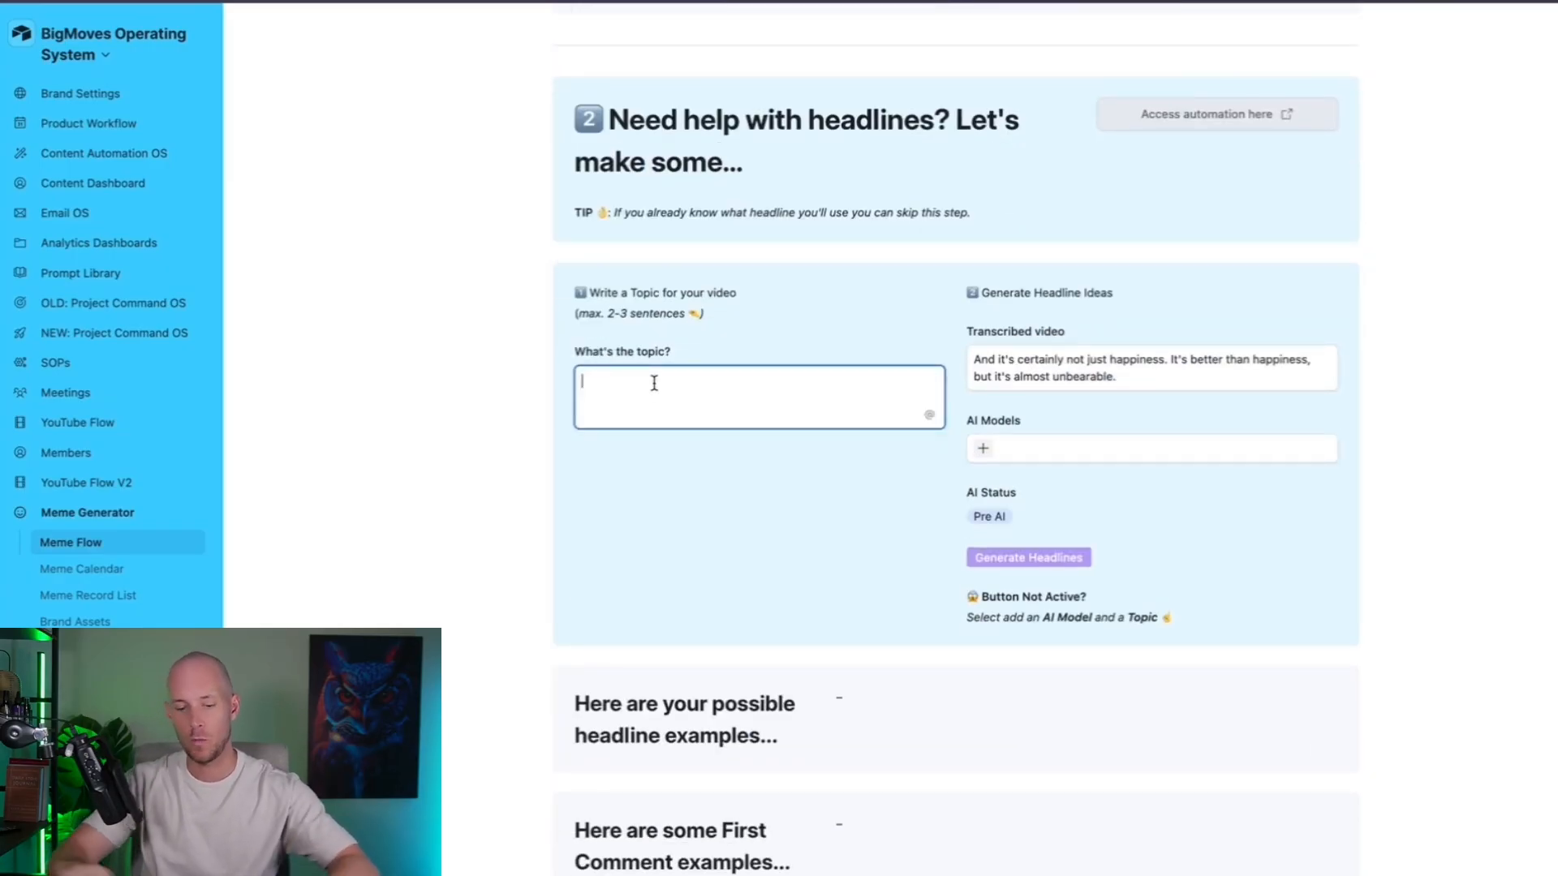
text(Golf.)
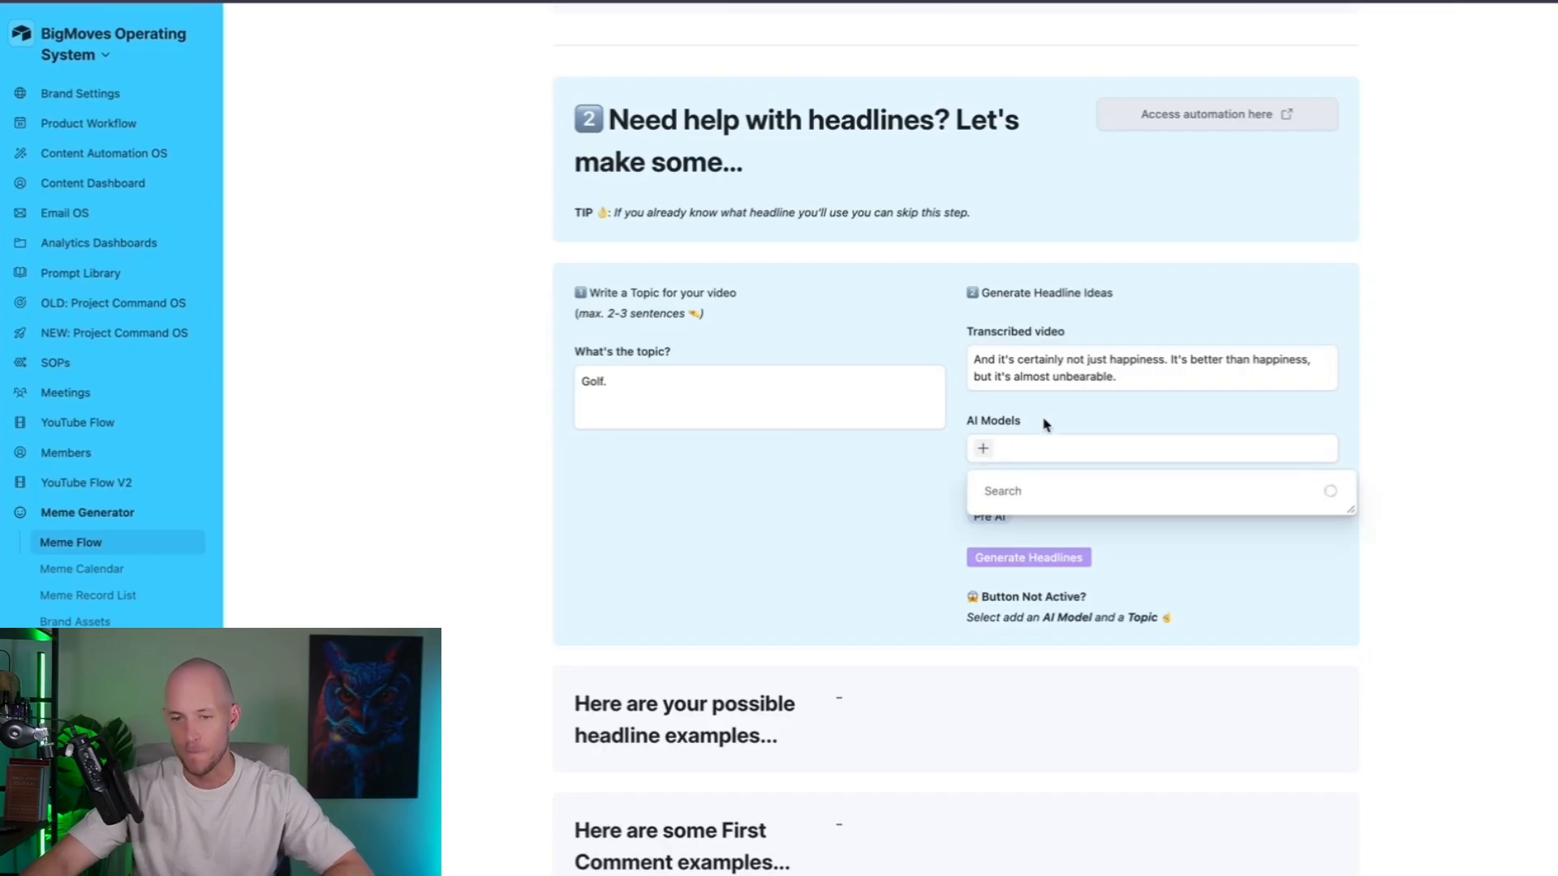
click(1053, 516)
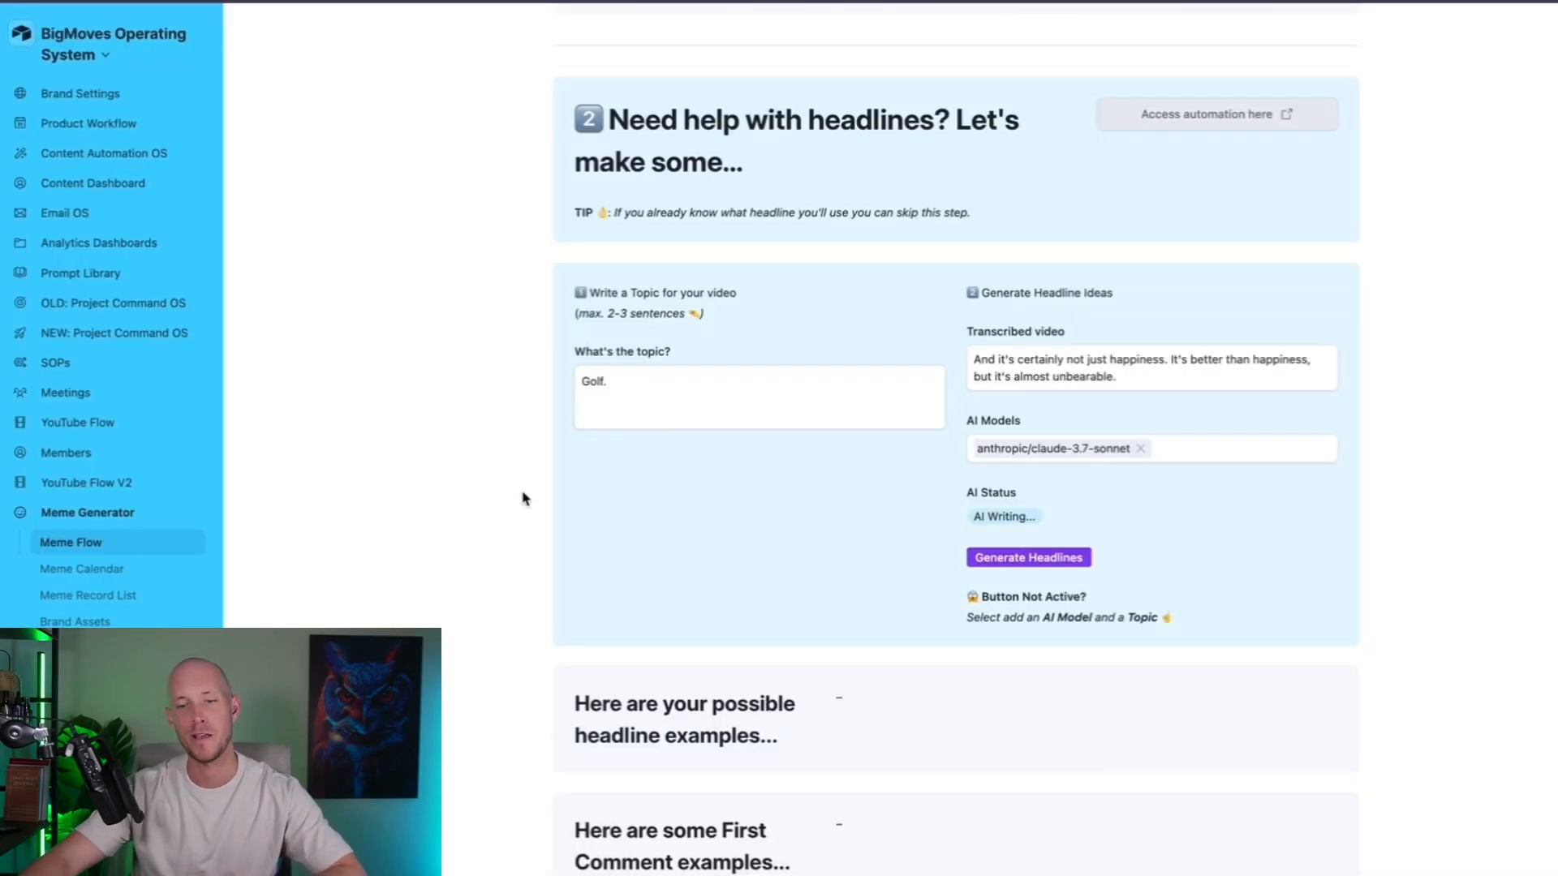
scroll(down, 3)
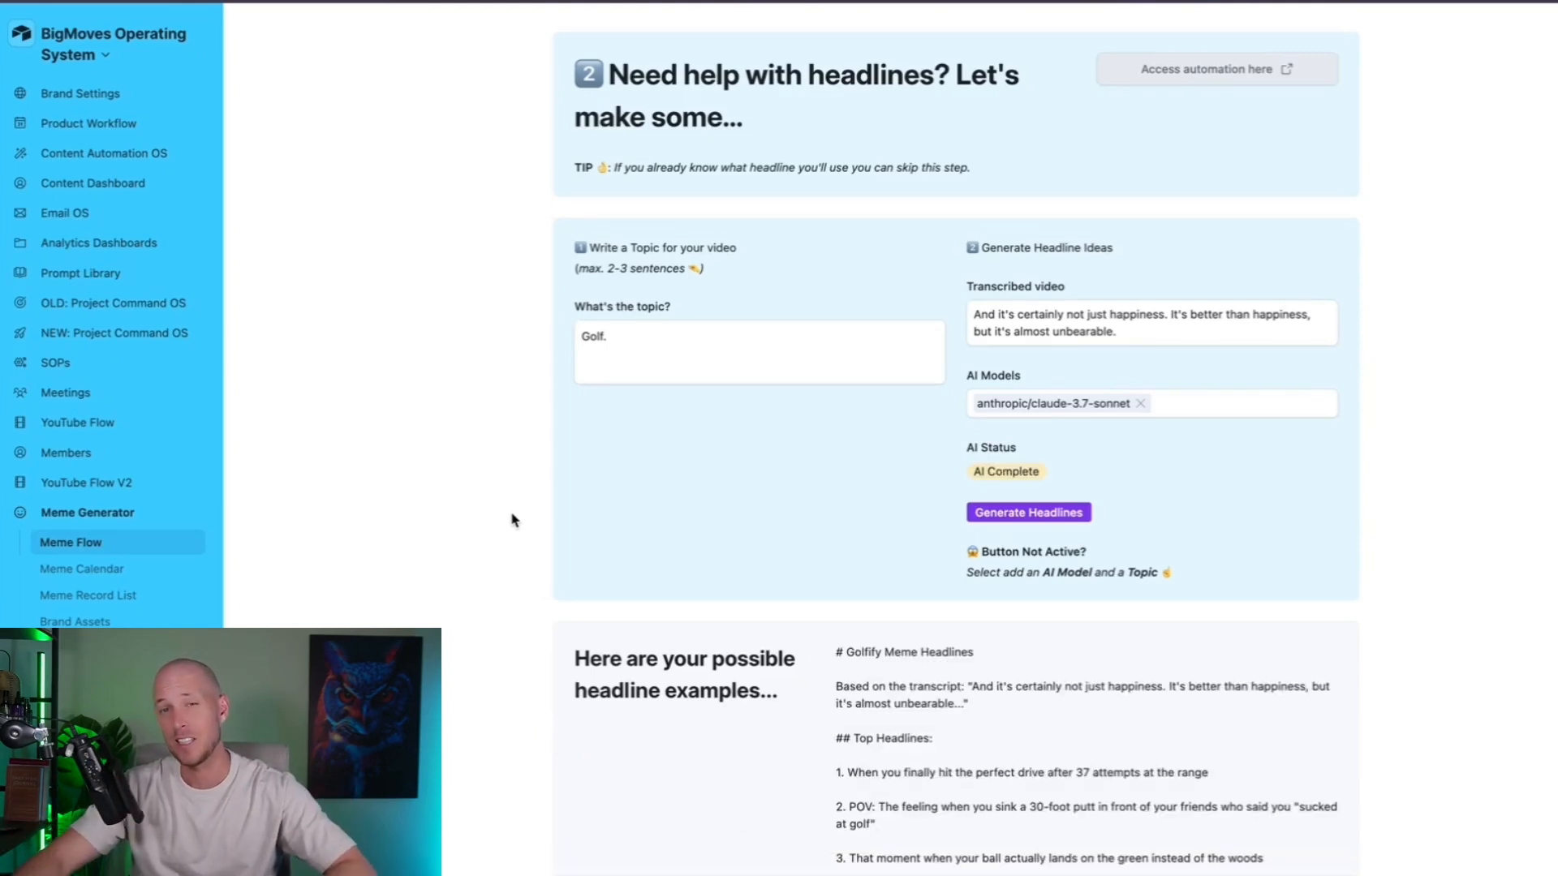
Review the ten generated headlines and highlight 'When the golf cart girl compliments your swing'.
scroll(down, 3)
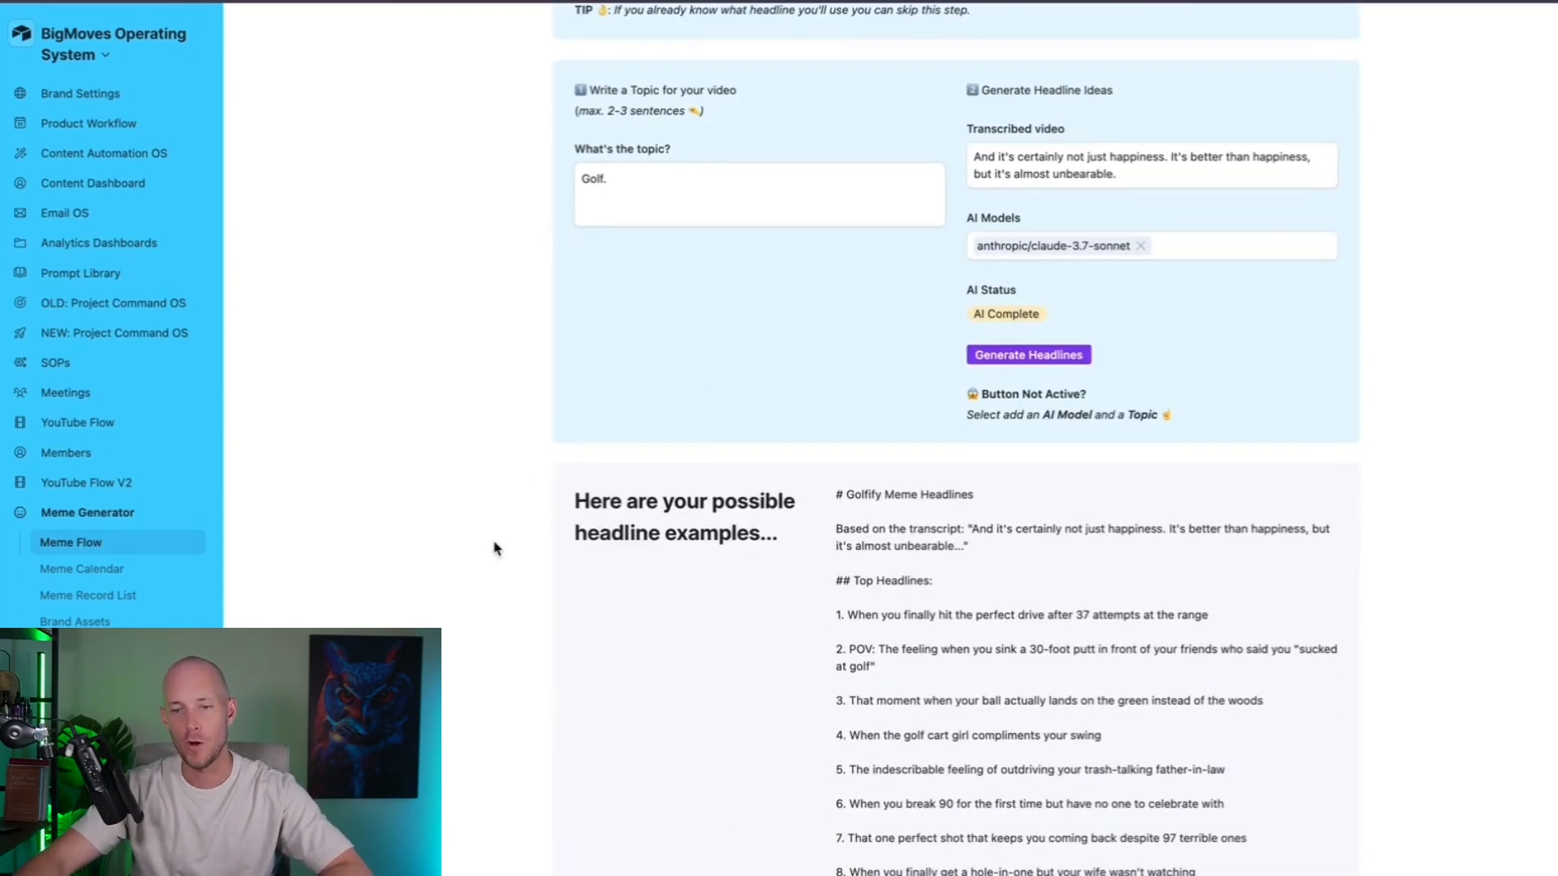
scroll(down, 3)
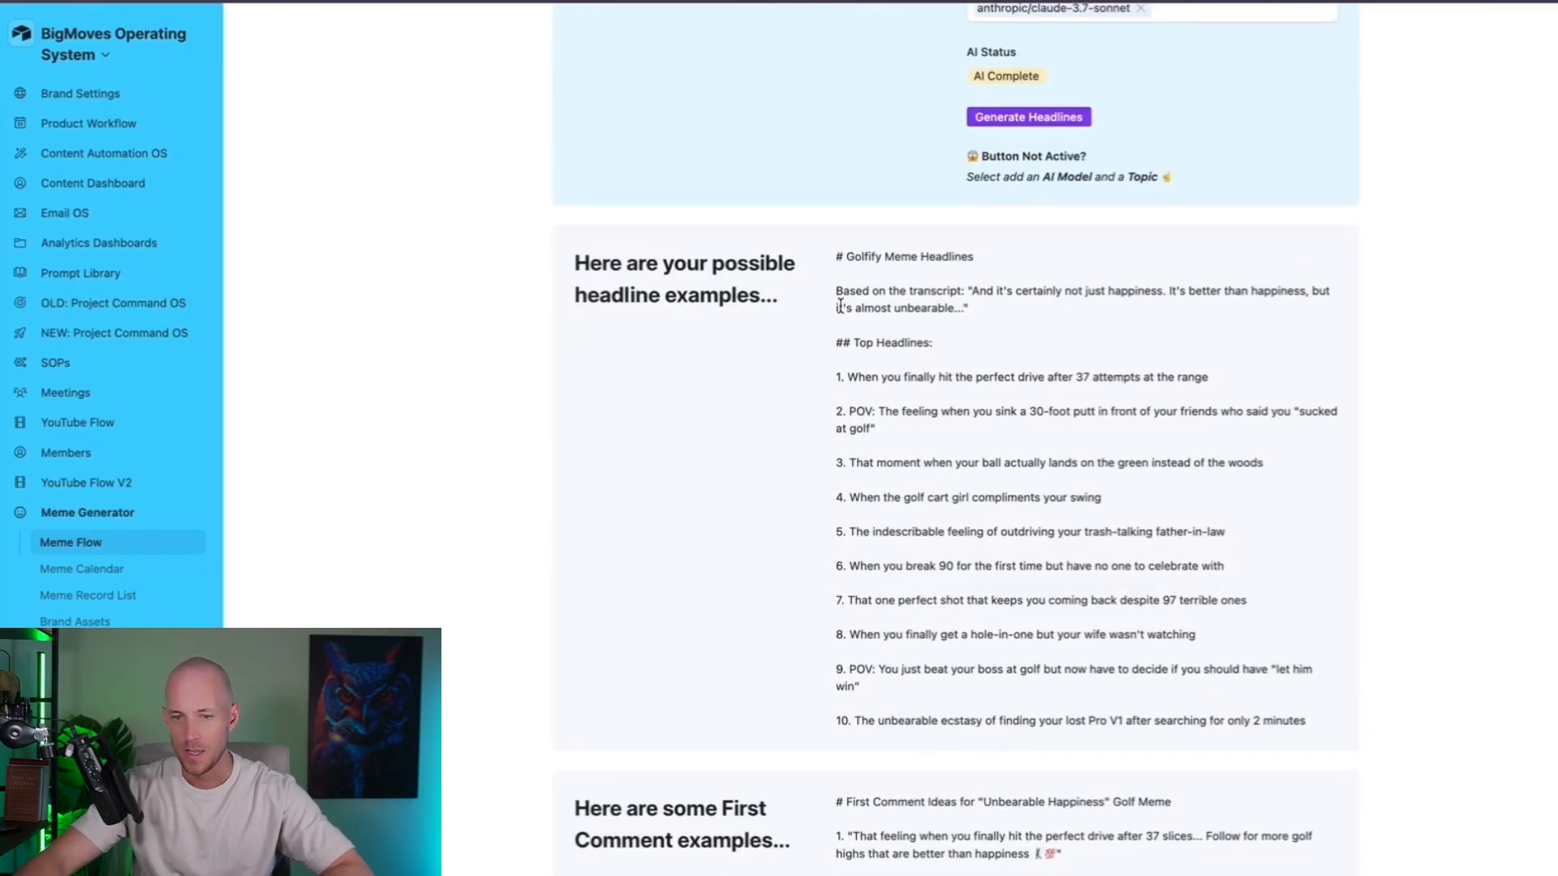
mouse_move(1068, 377)
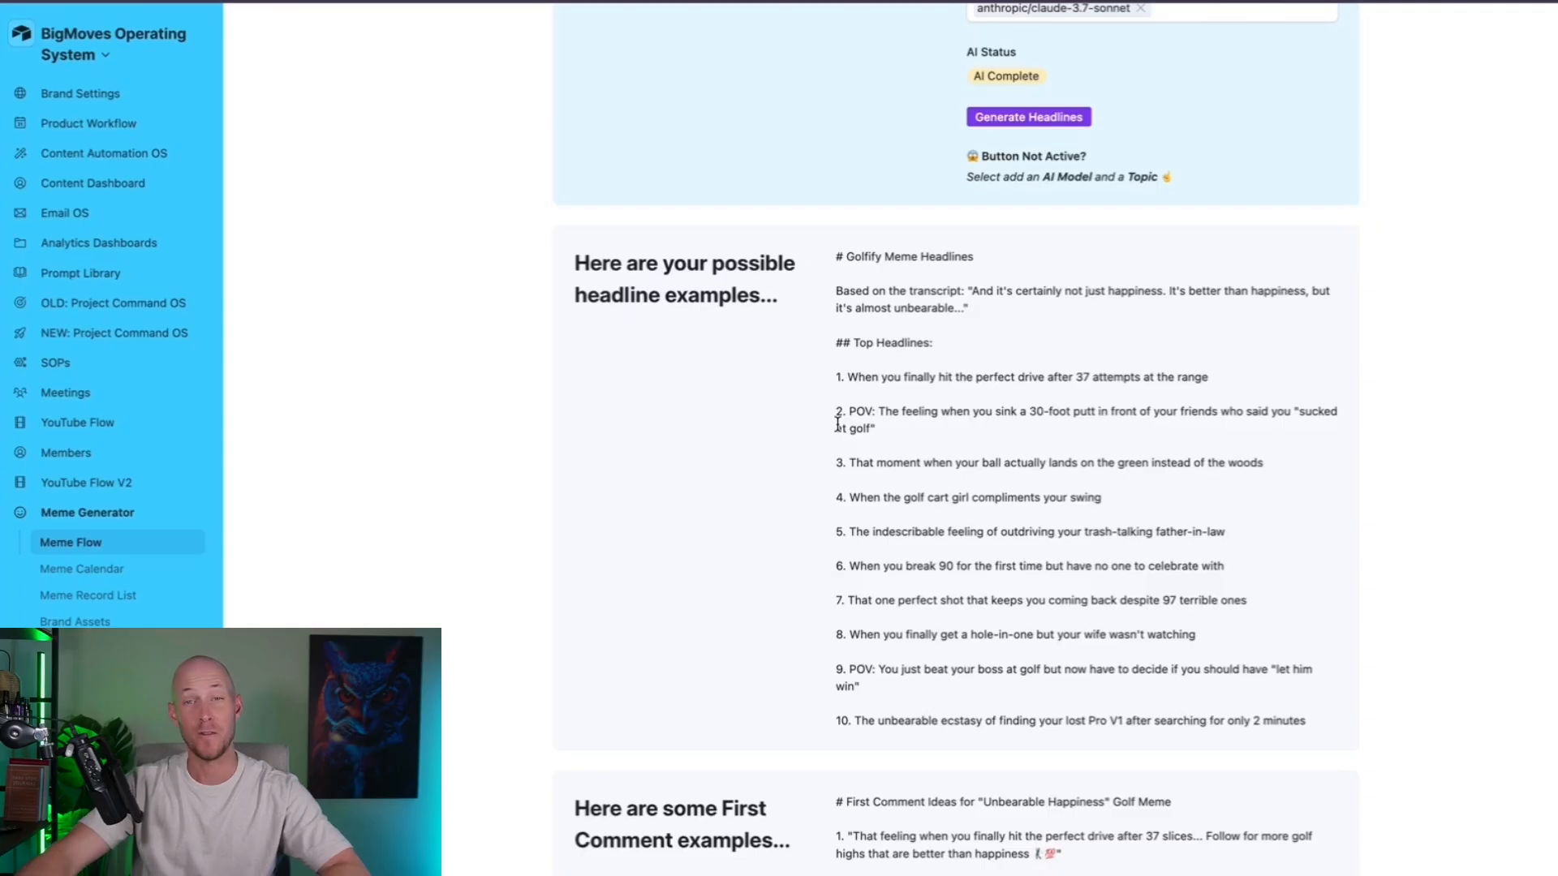
drag(848, 463, 1189, 463)
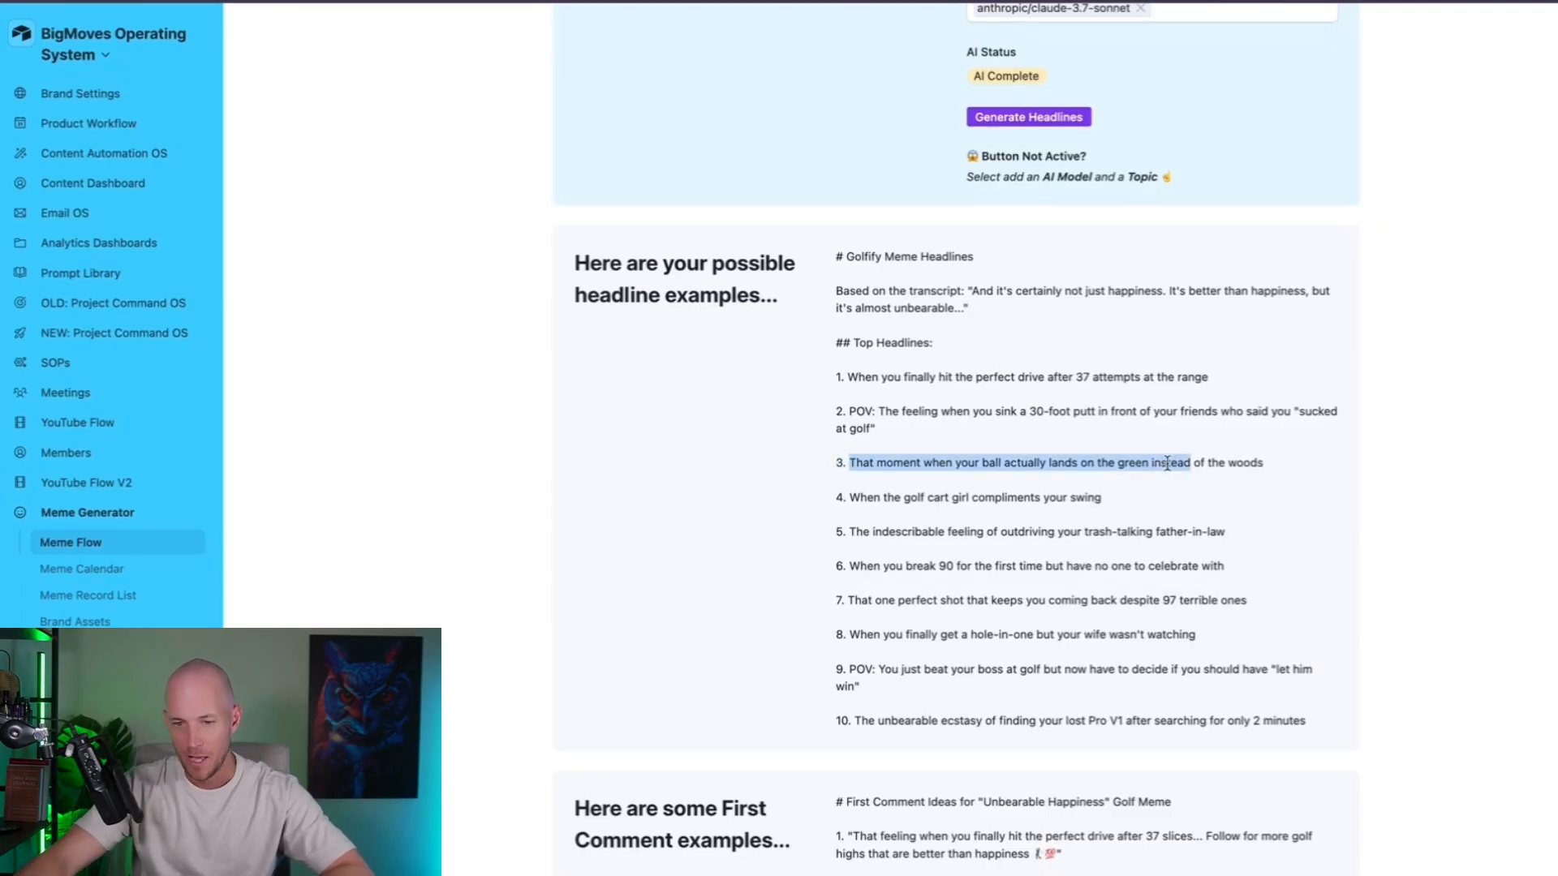
click(871, 524)
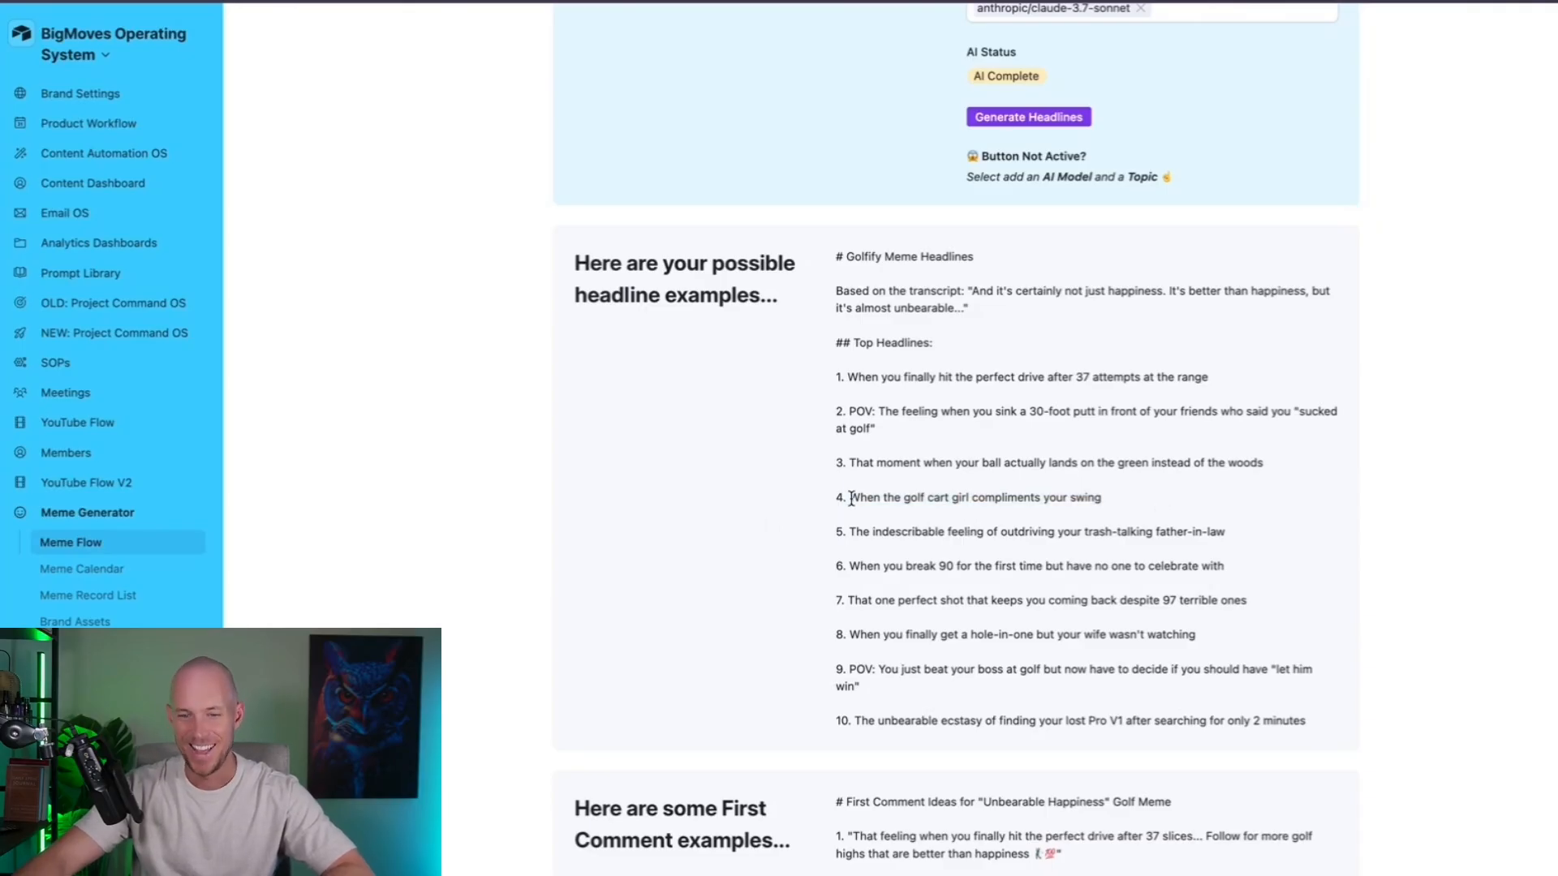
drag(848, 532, 1011, 532)
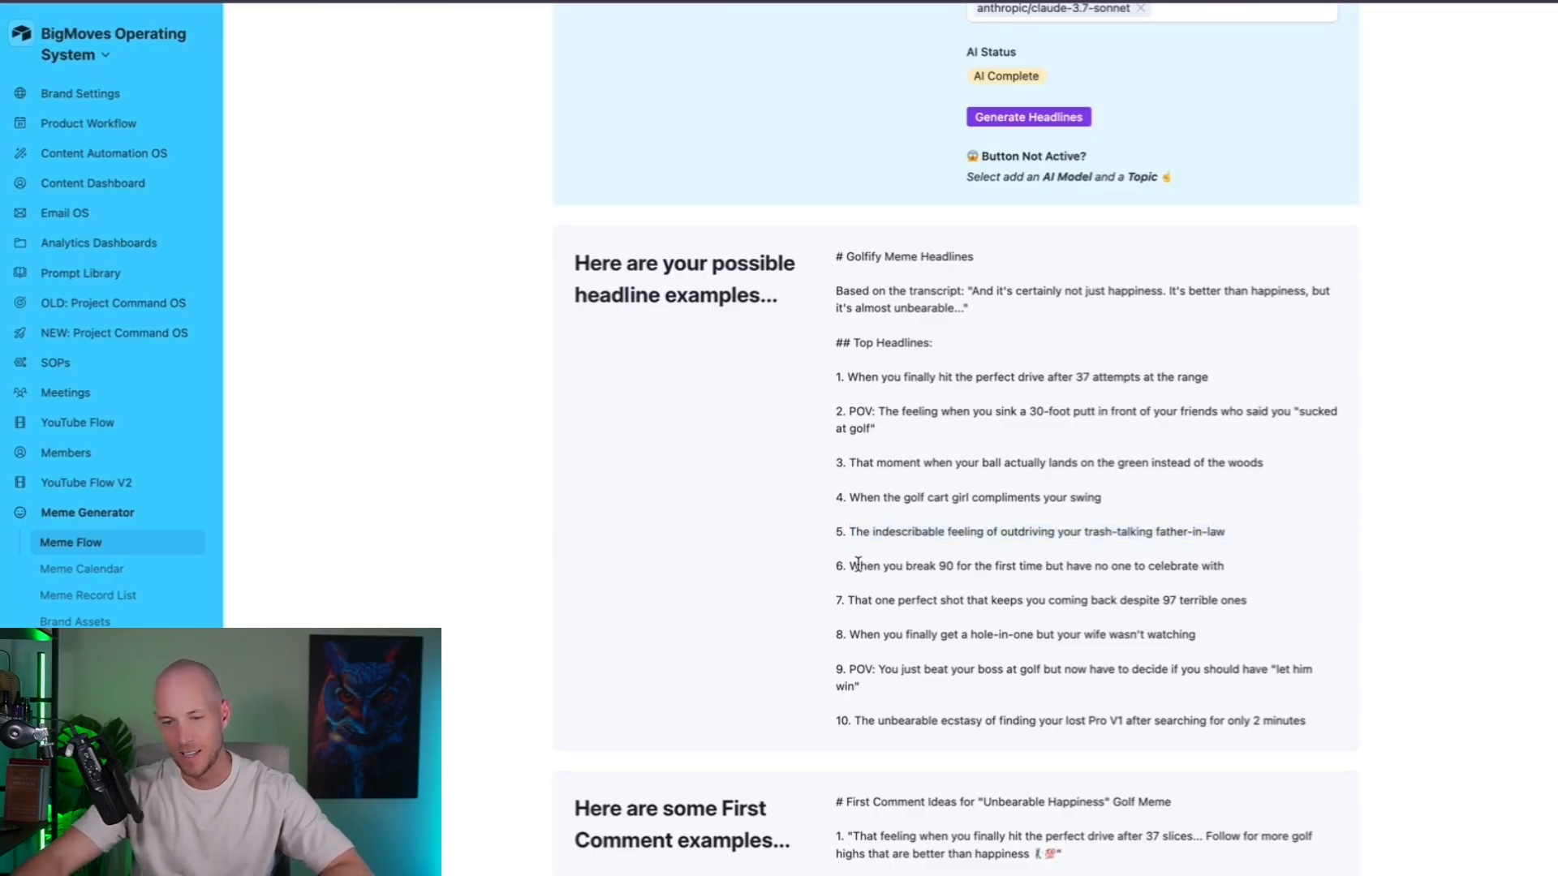
mouse_move(982, 581)
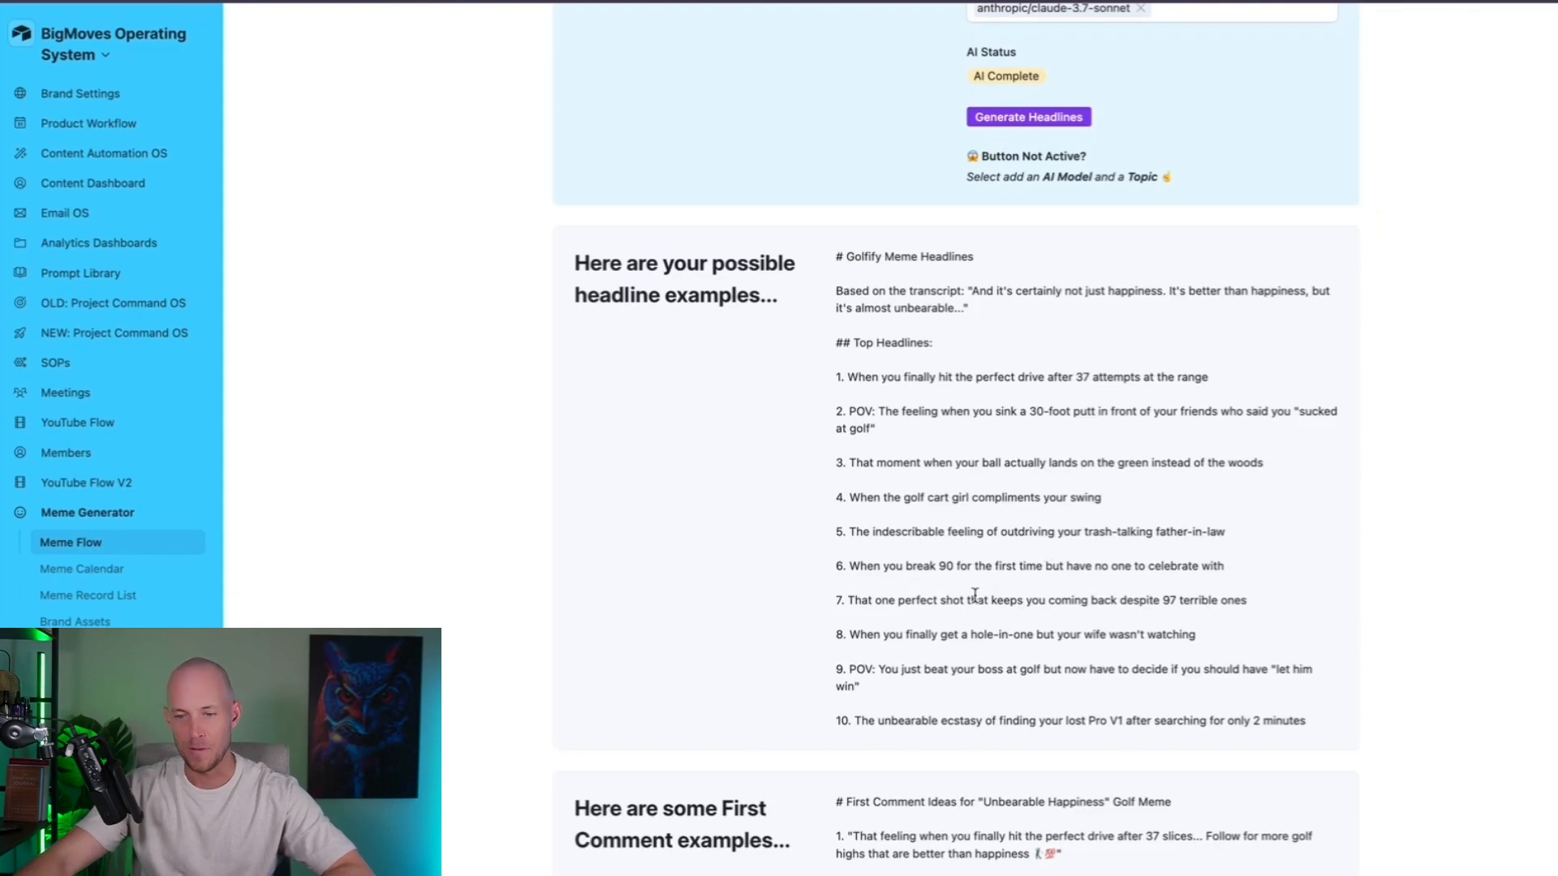
drag(848, 599, 1246, 598)
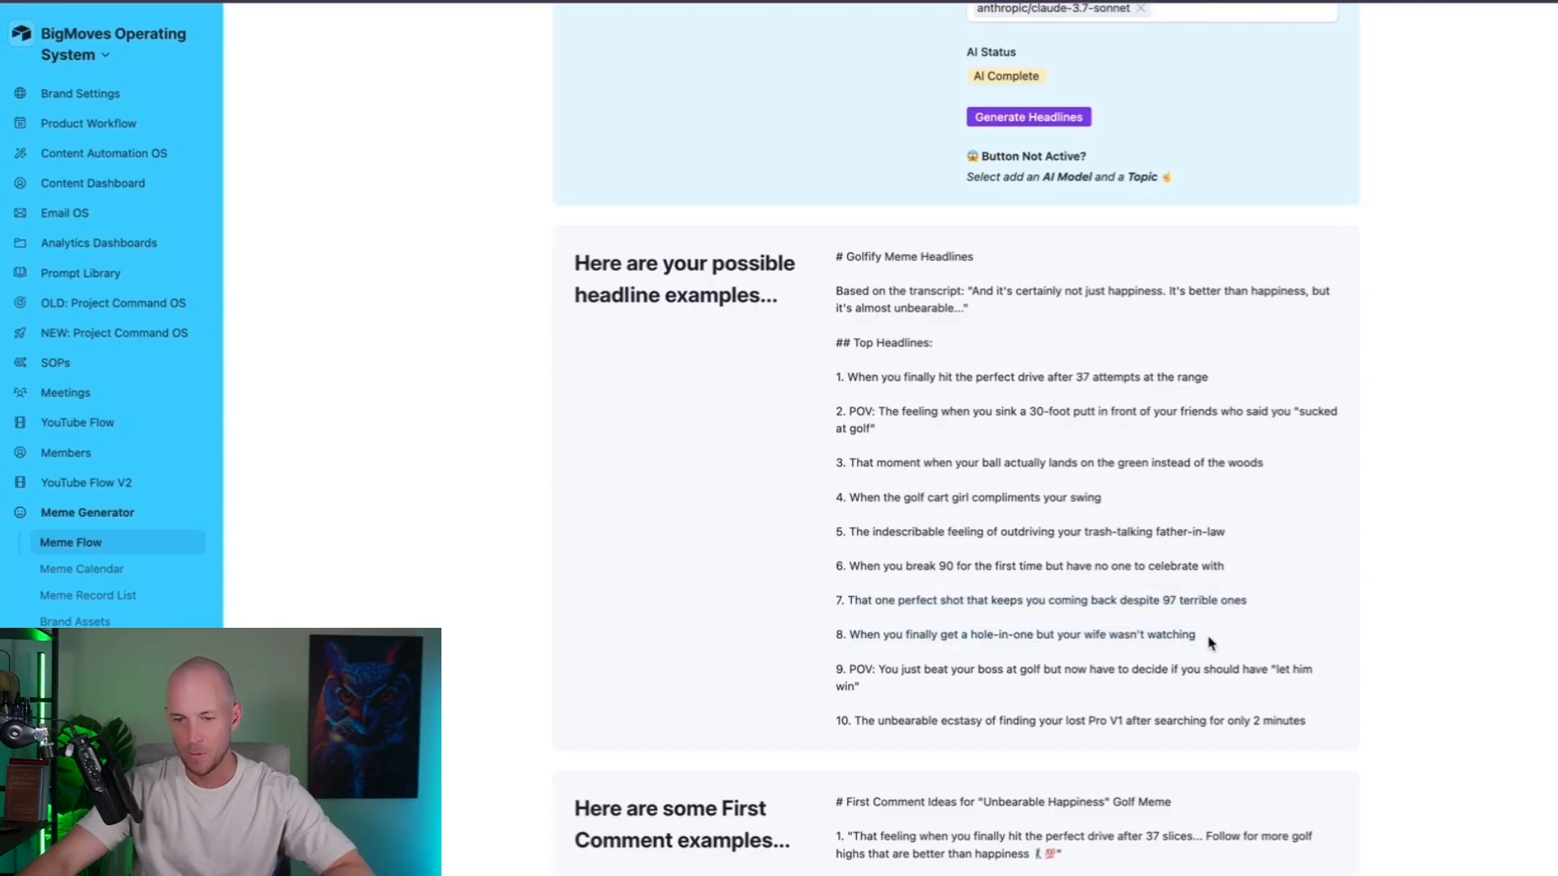
mouse_move(1153, 652)
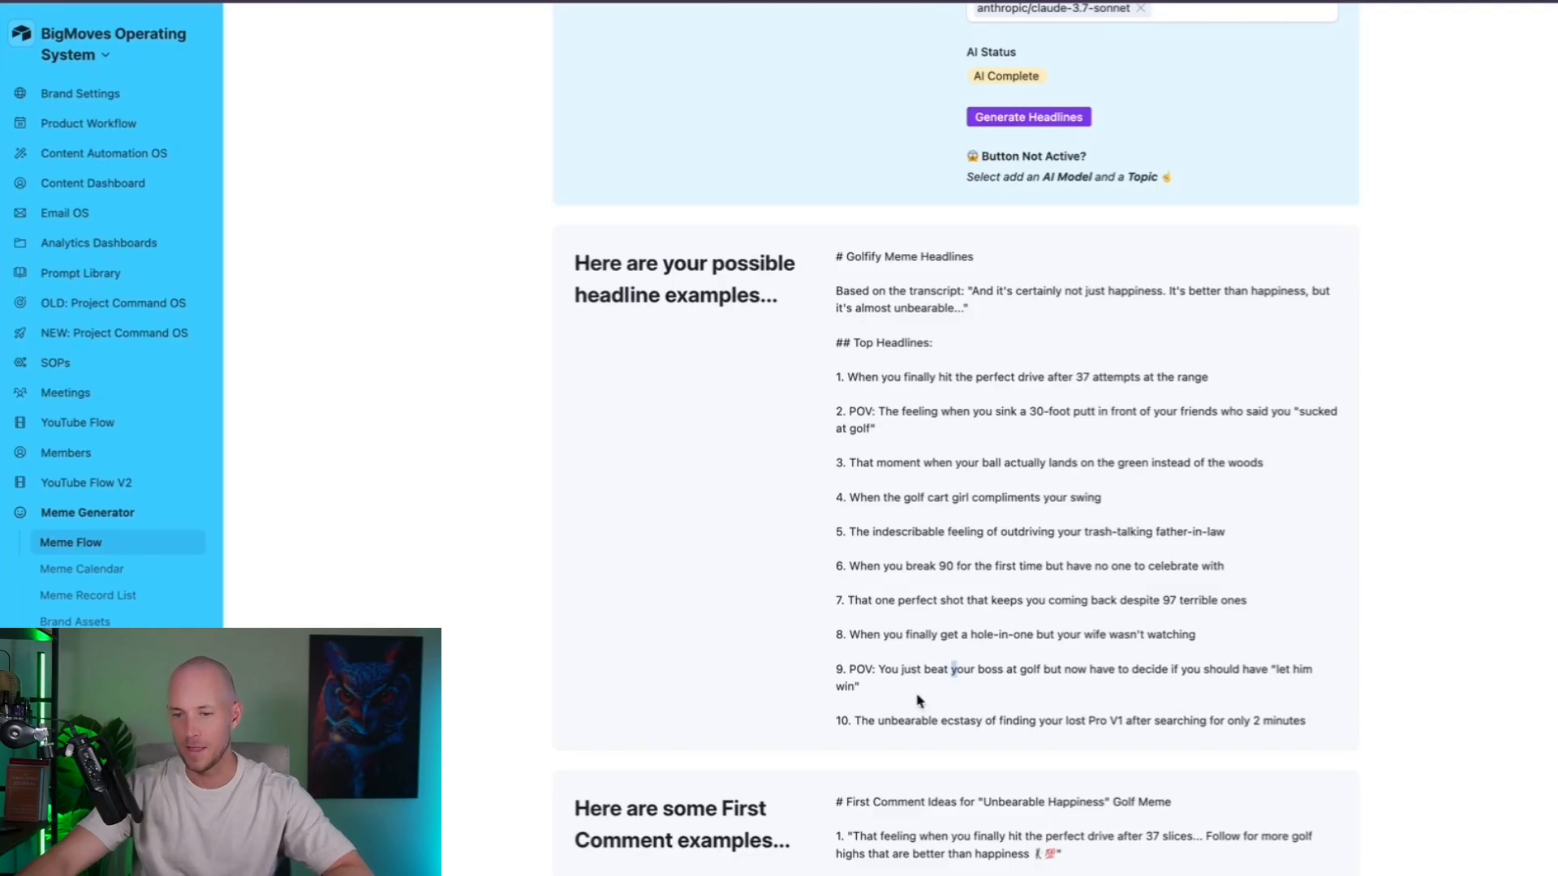
drag(852, 721, 1308, 720)
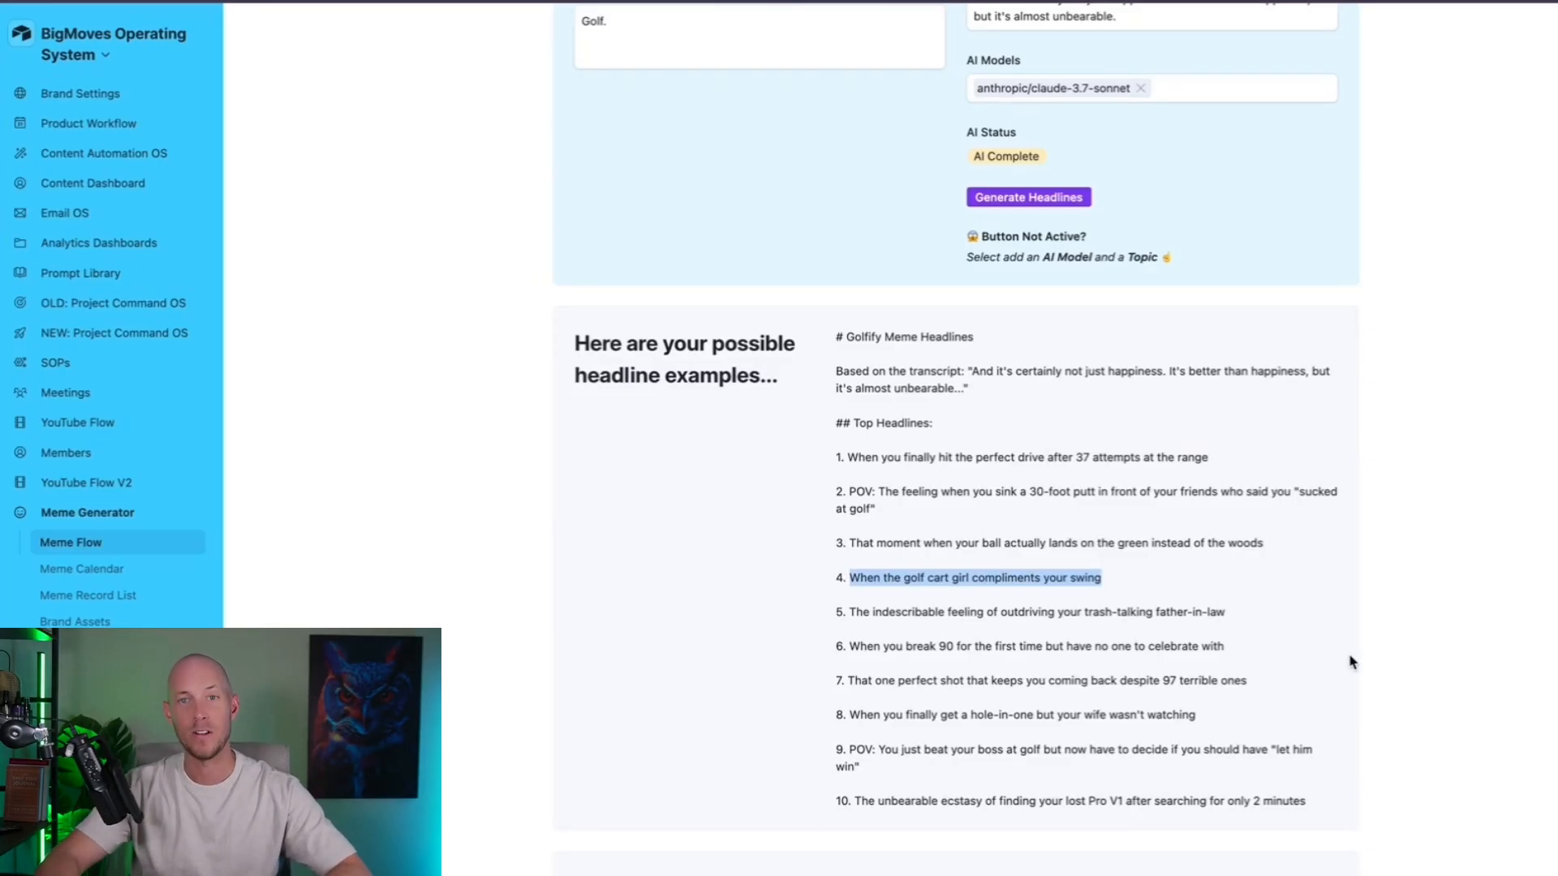
mouse_move(941, 534)
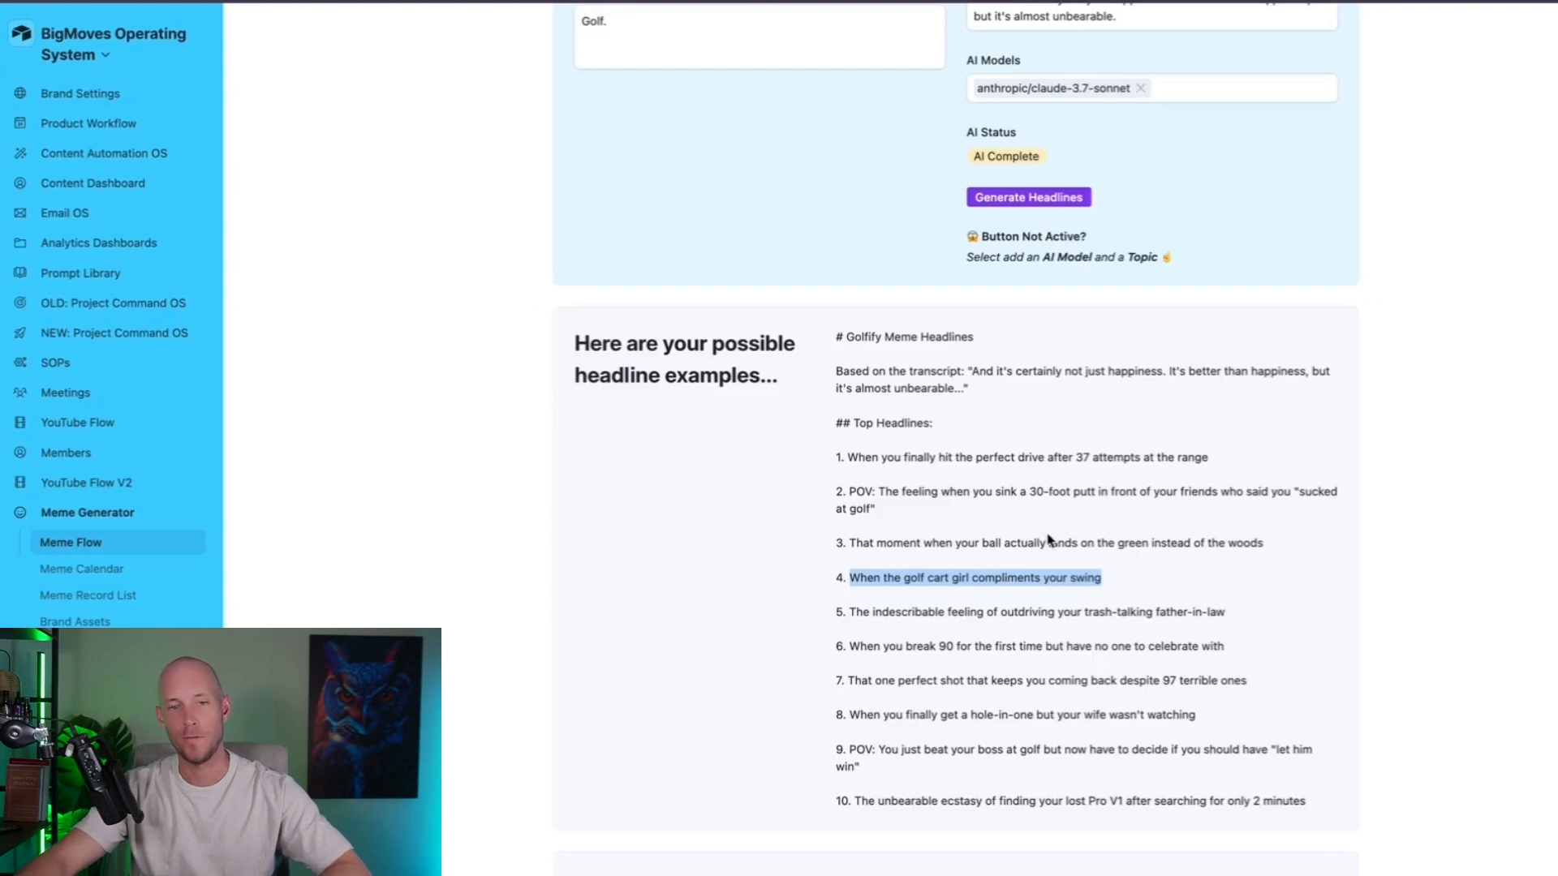
Scroll down to the 'Create the MEME Video in Canva!' section and its design link.
scroll(down, 3)
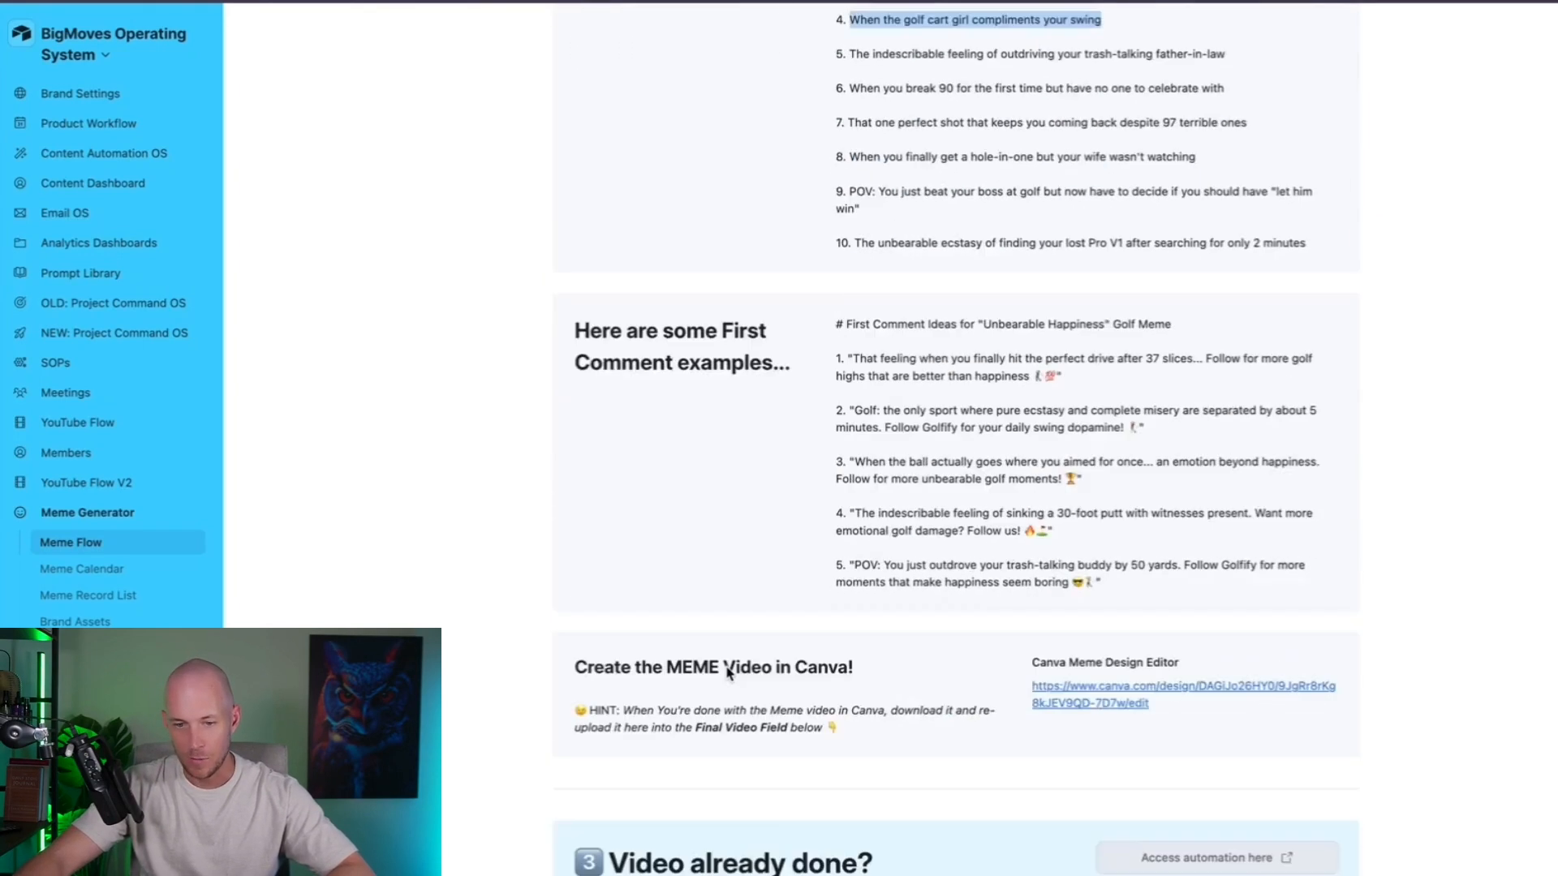
scroll(down, 3)
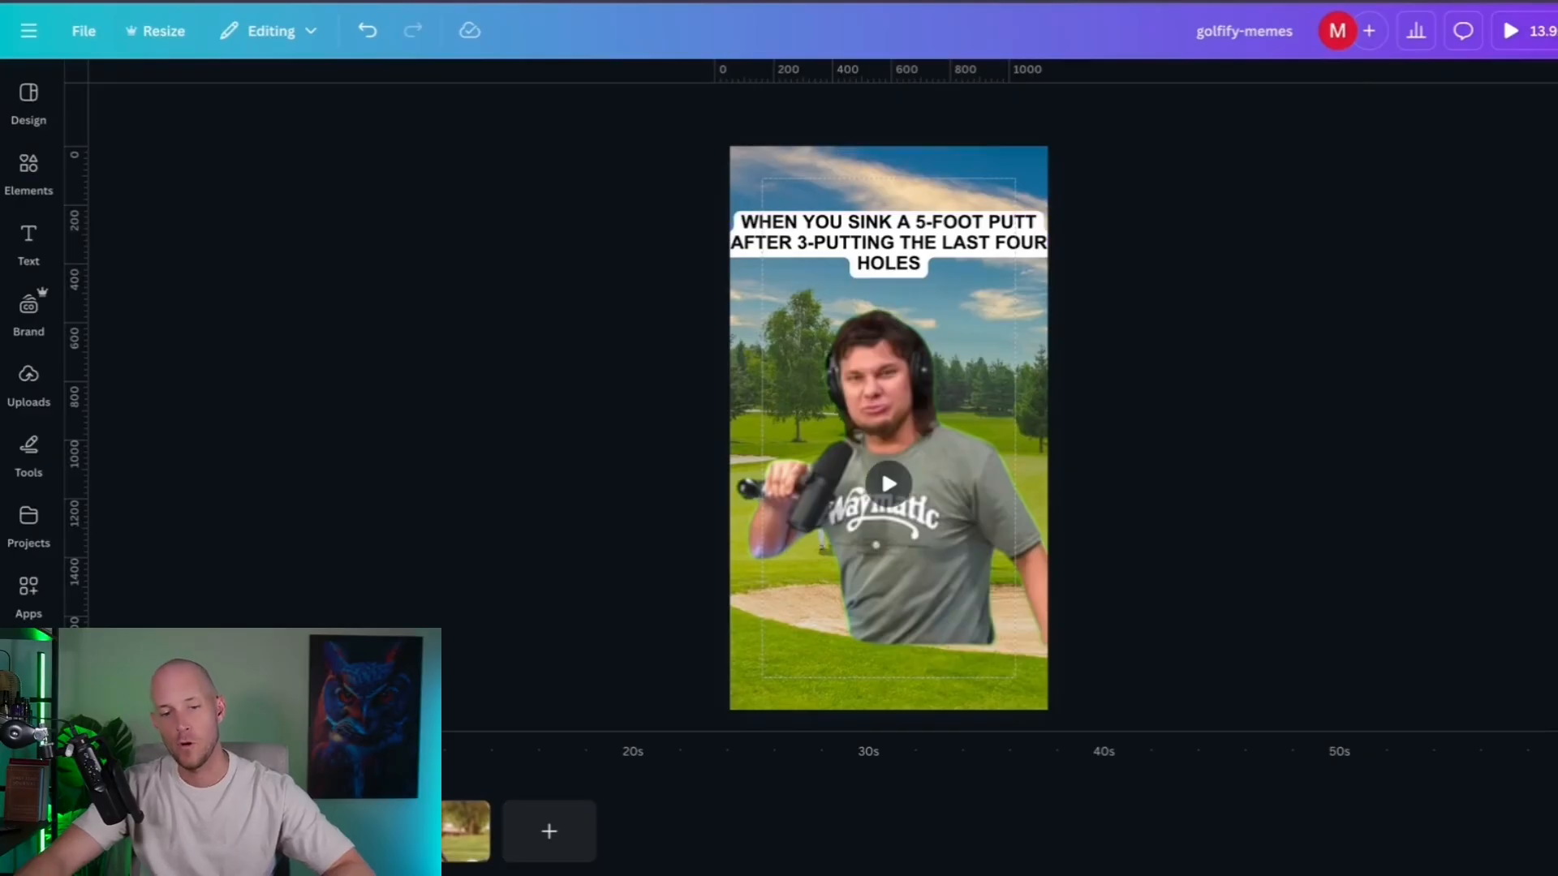
Build the third scene with a golf course cart image captioned 'When the golf cart girl compliments your swing'.
click(886, 241)
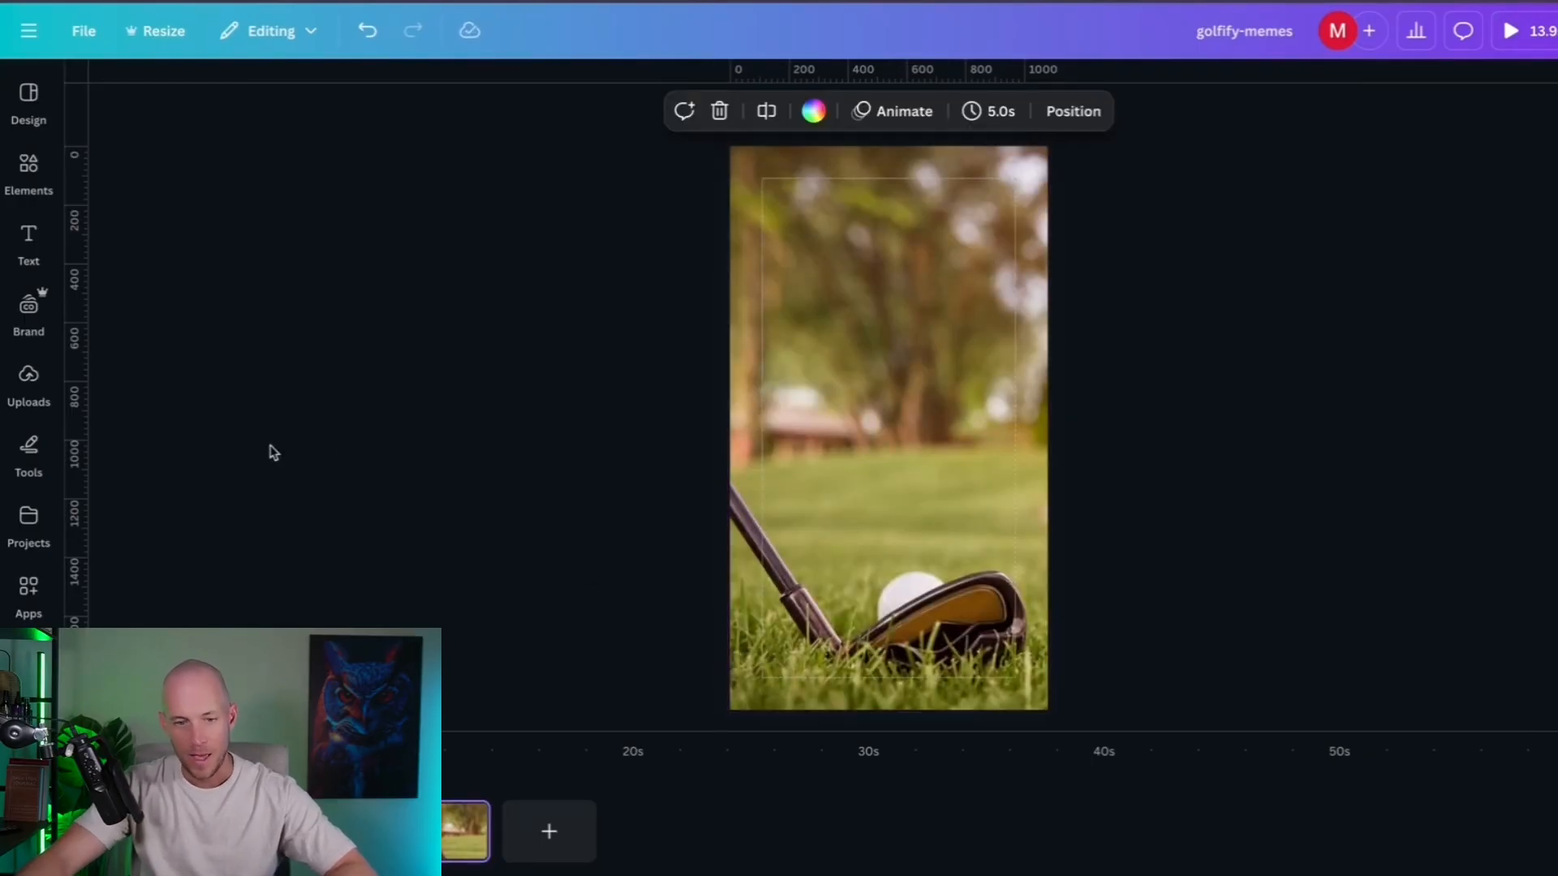
click(27, 169)
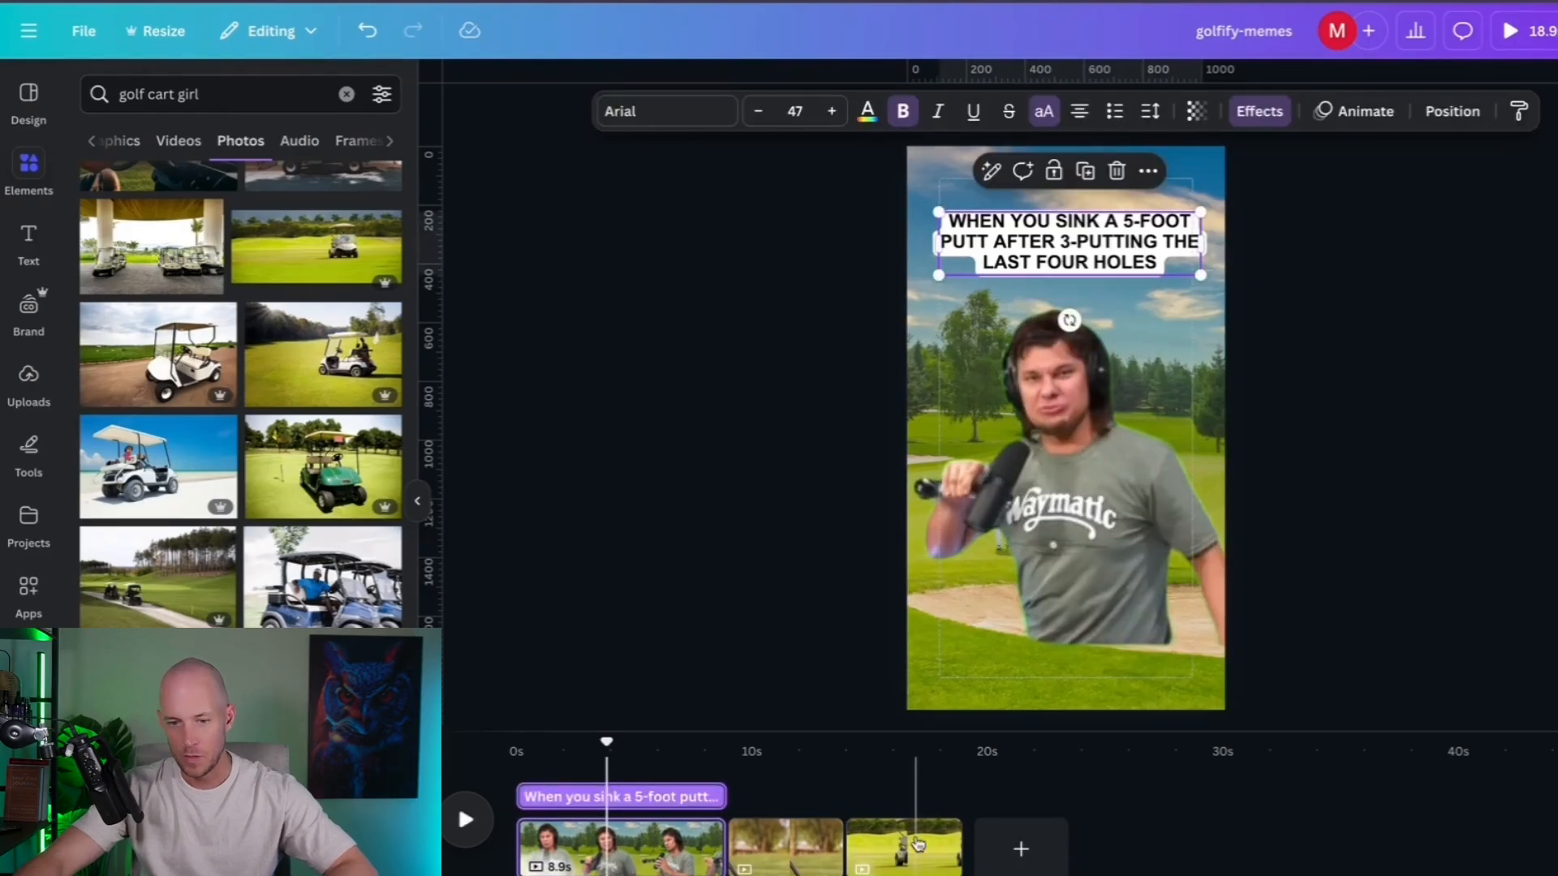
click(902, 830)
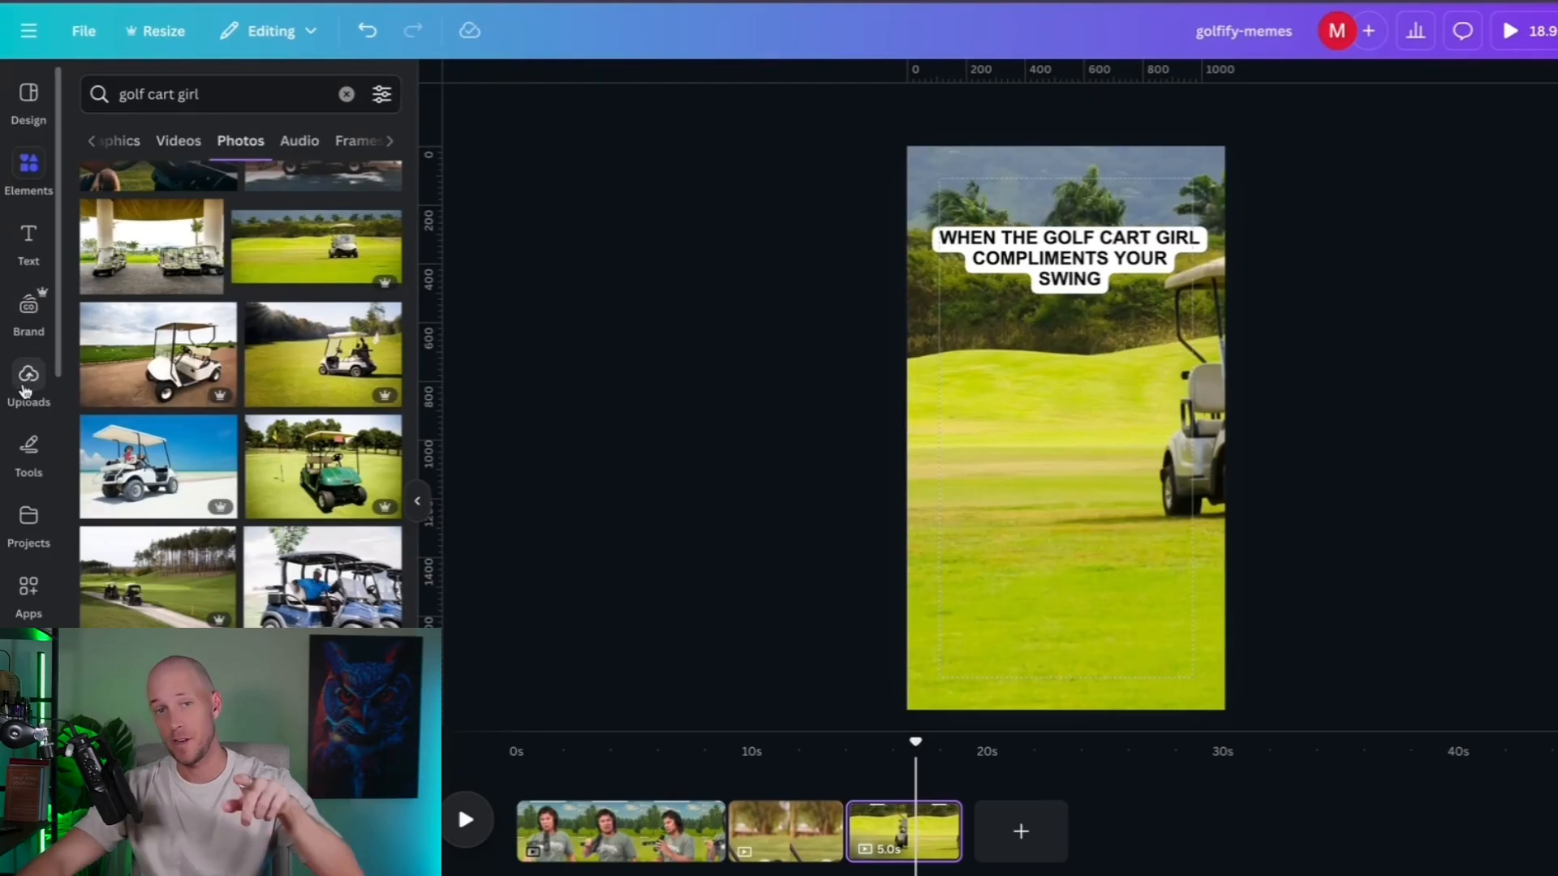
Add a green-screen talking-head clip from Uploads > Videos under the caption, then return to the Airtable posting section.
click(28, 386)
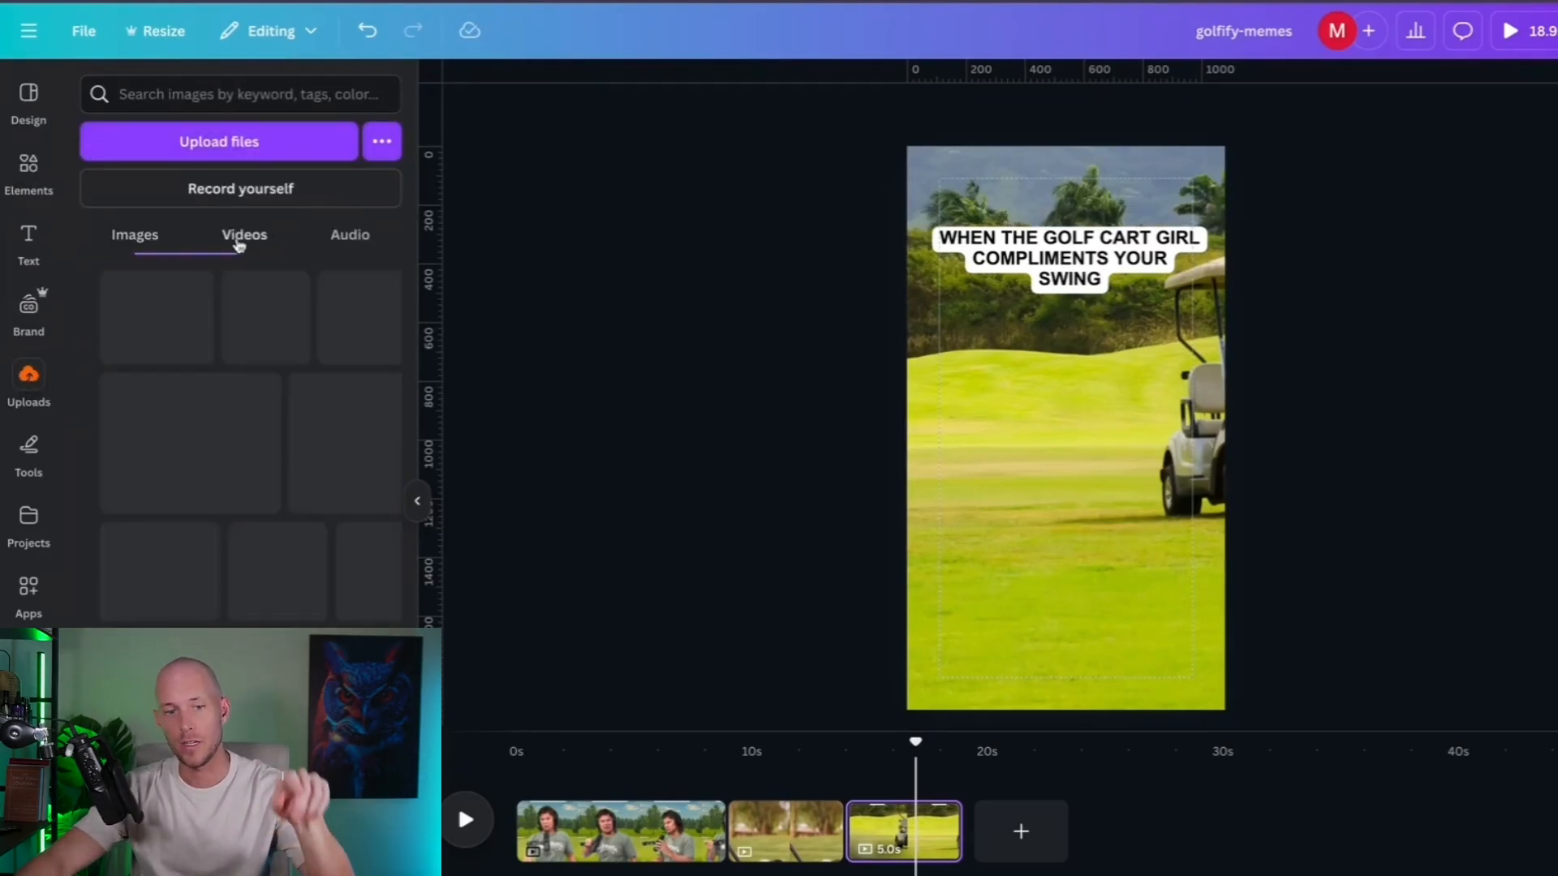
click(244, 234)
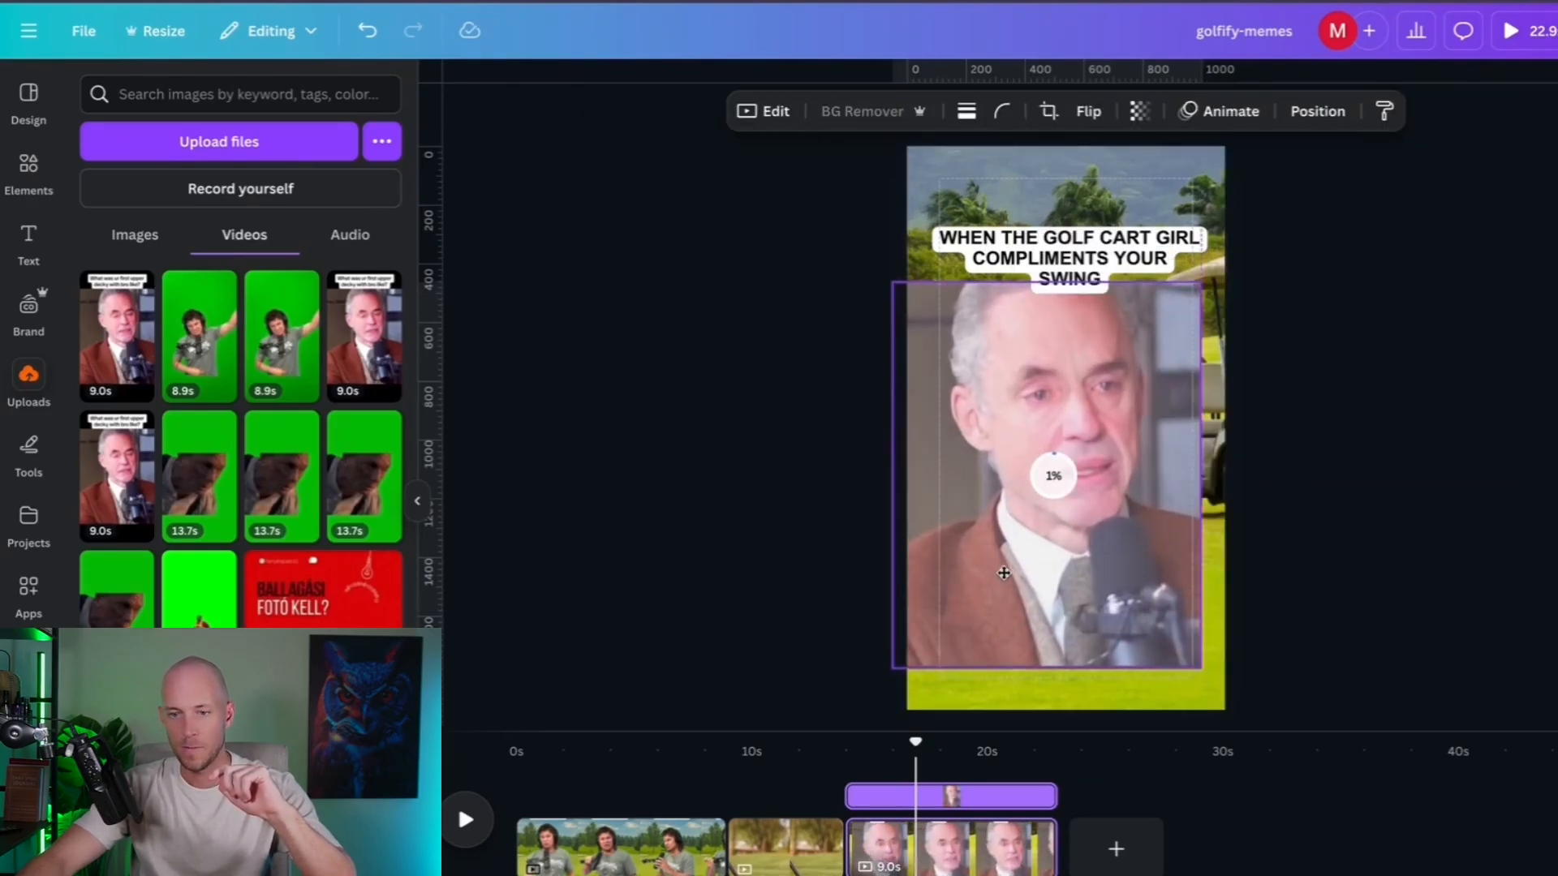
click(1067, 258)
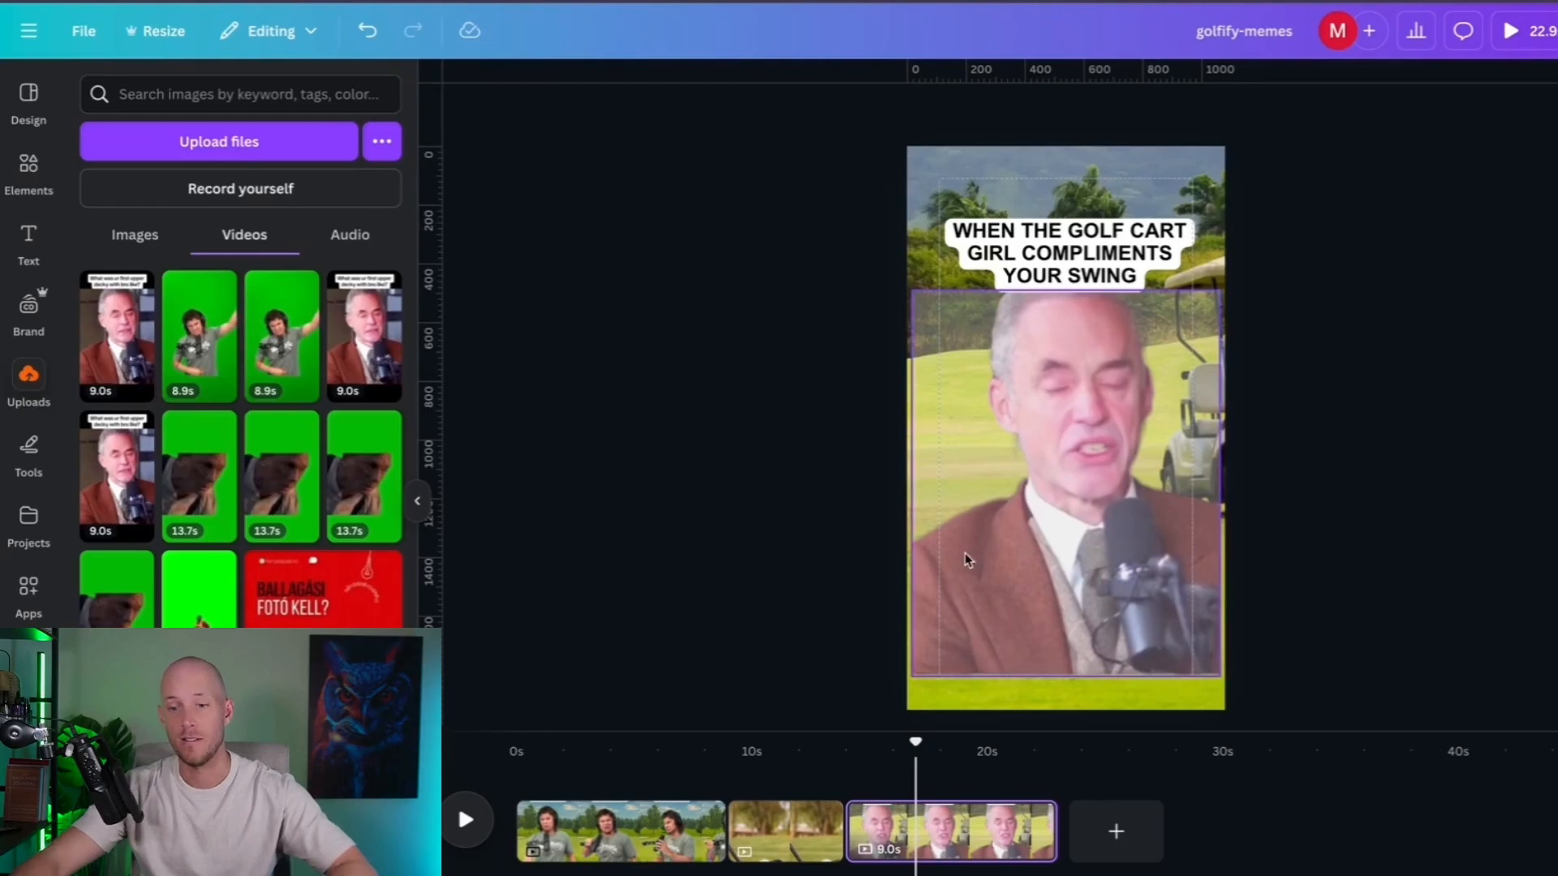
click(465, 818)
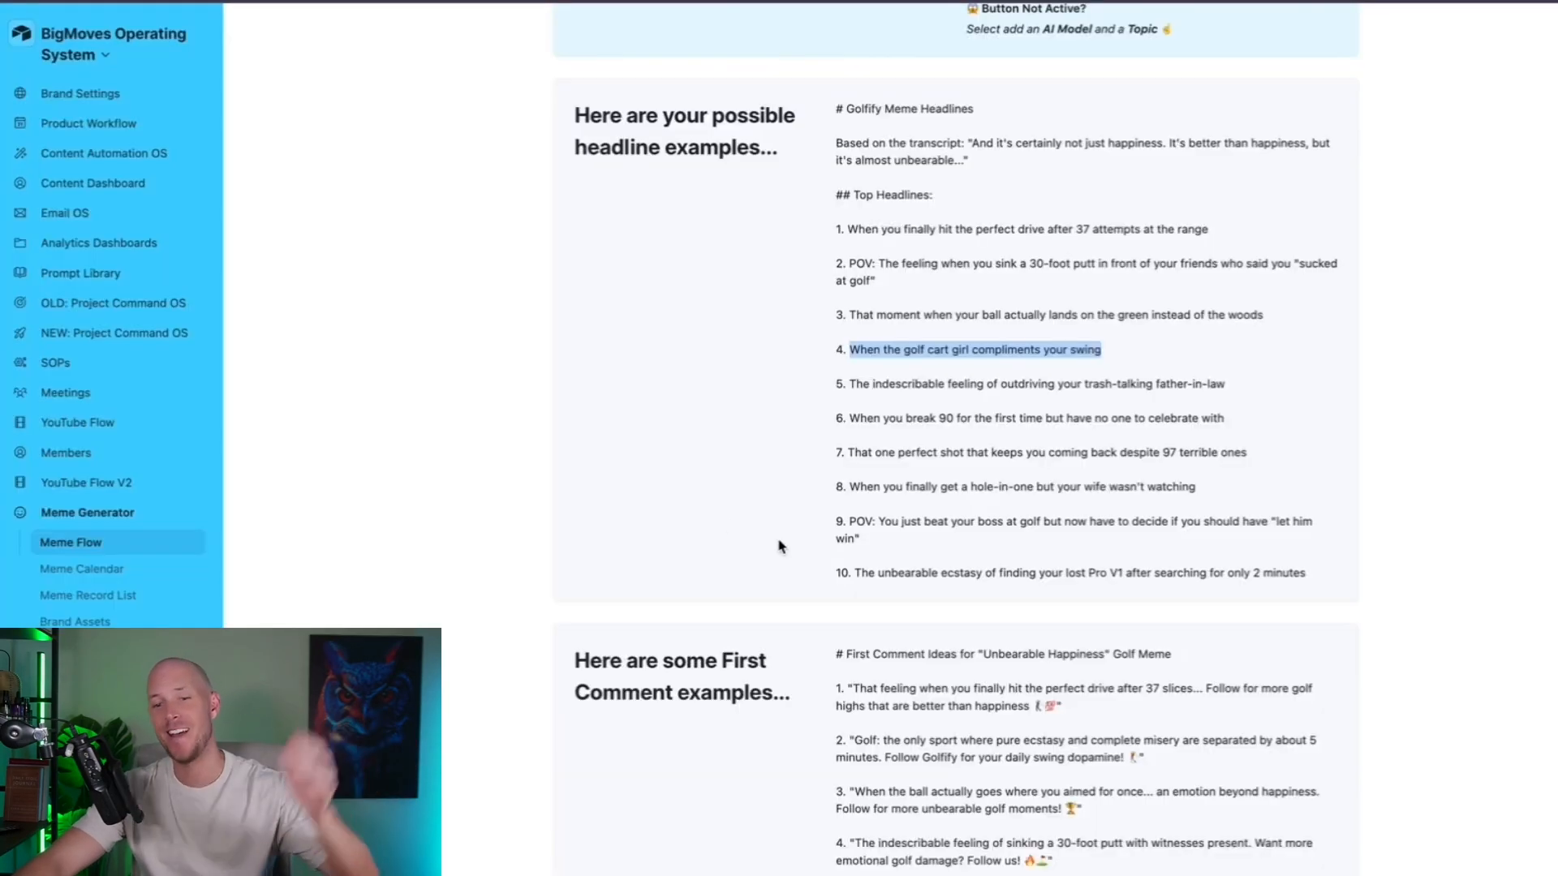
scroll(down, 3)
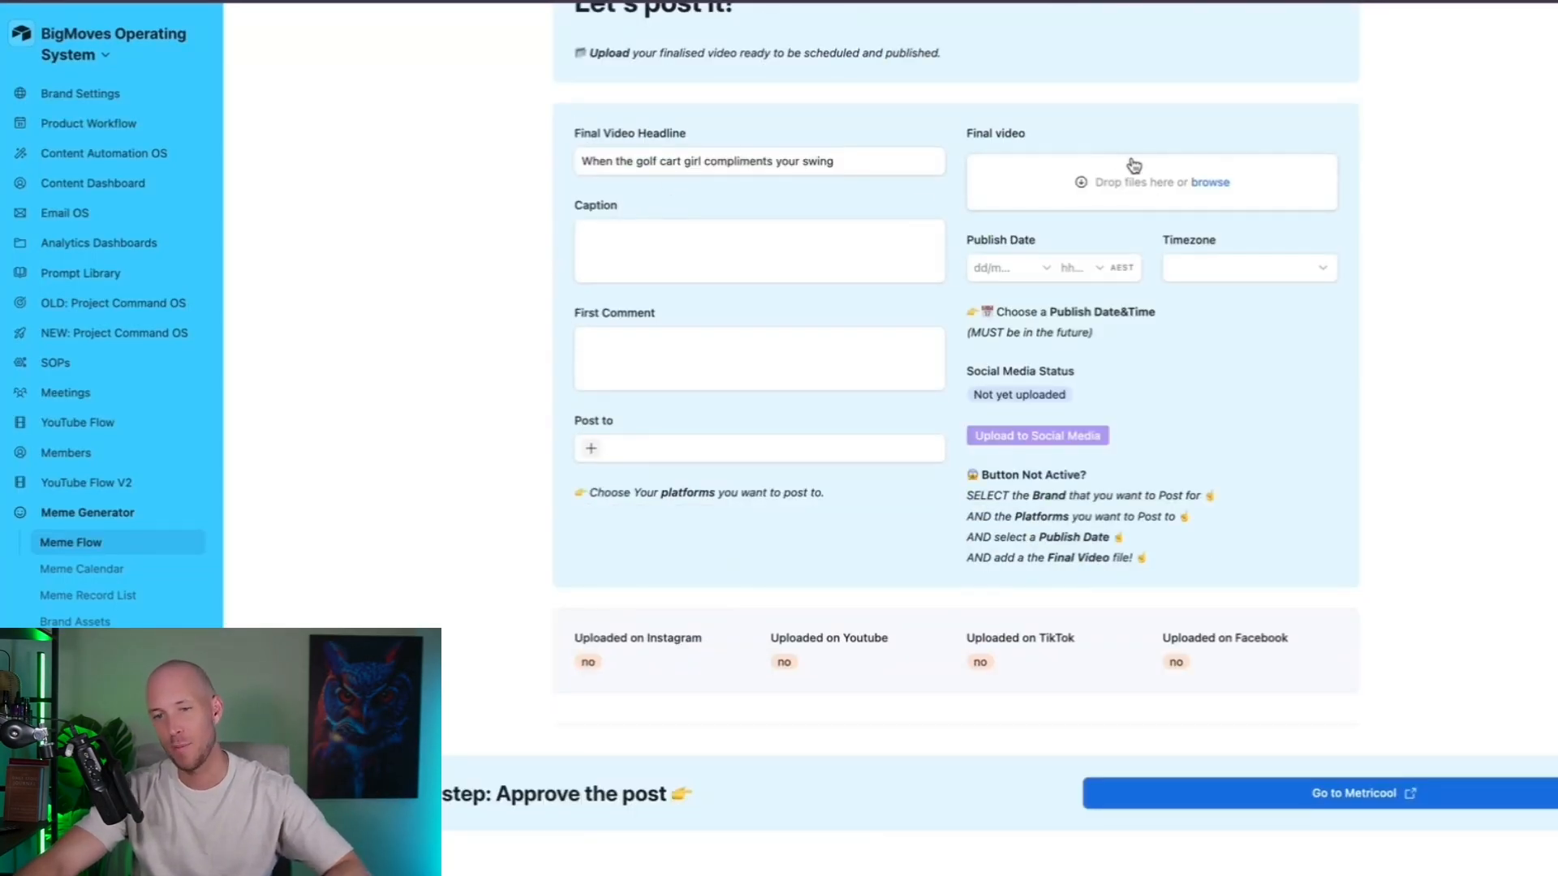